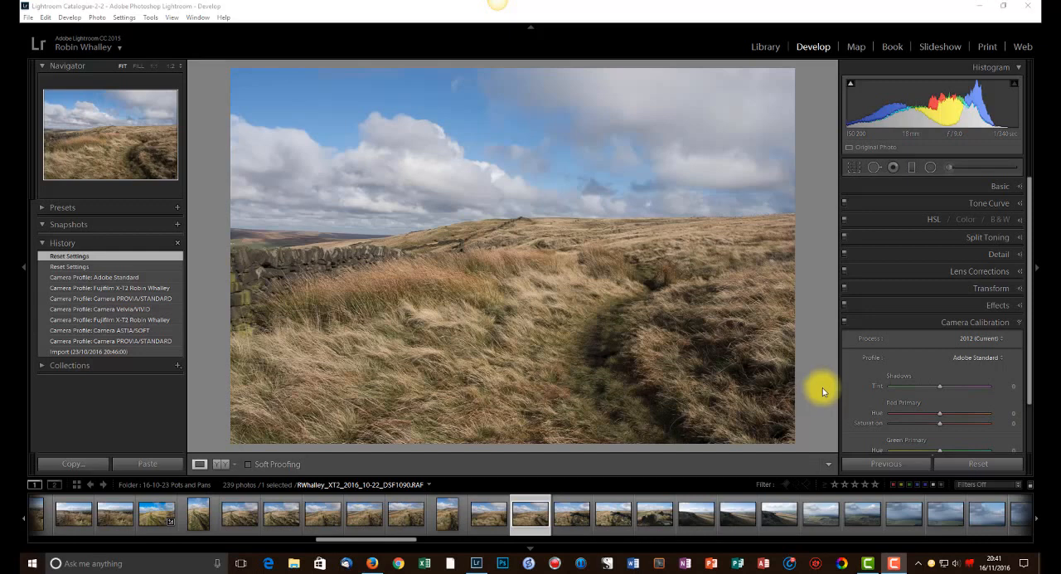
mouse_move(1002, 359)
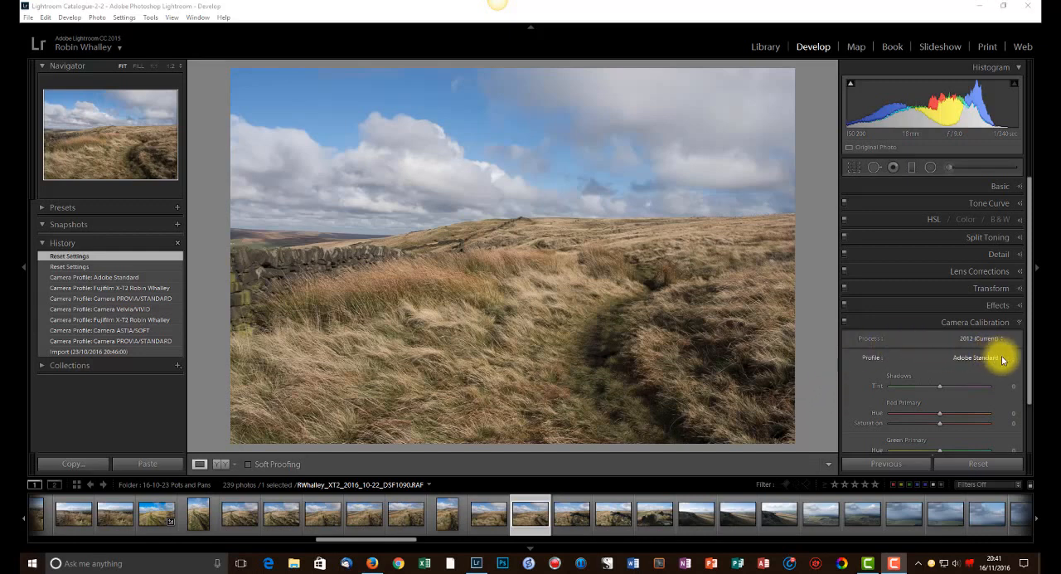
Step: Try the PROVIA/STANDARD and ASTIA/SOFT camera profiles on the moorland photo
left_click(978, 358)
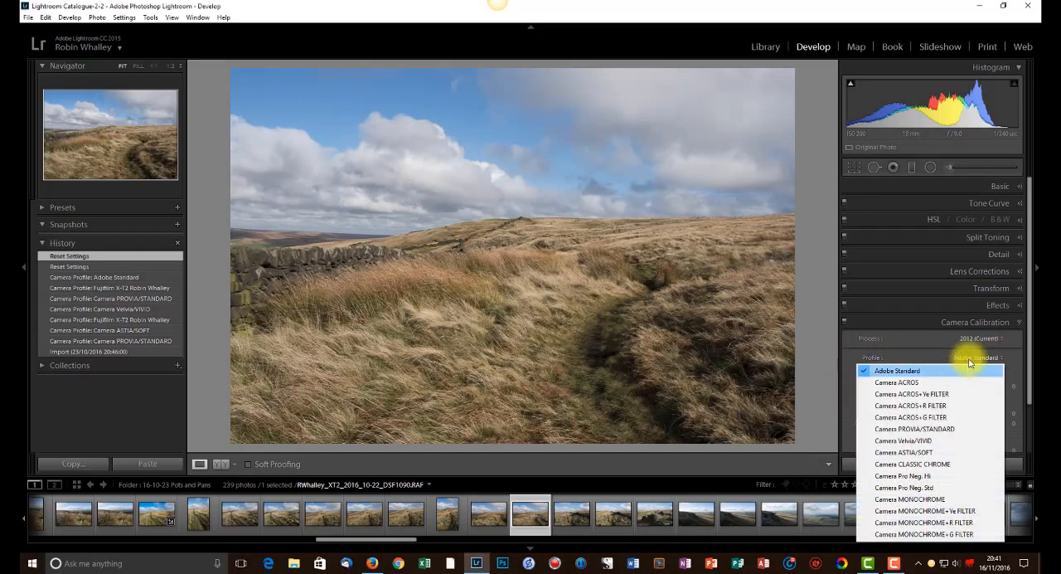
left_click(982, 338)
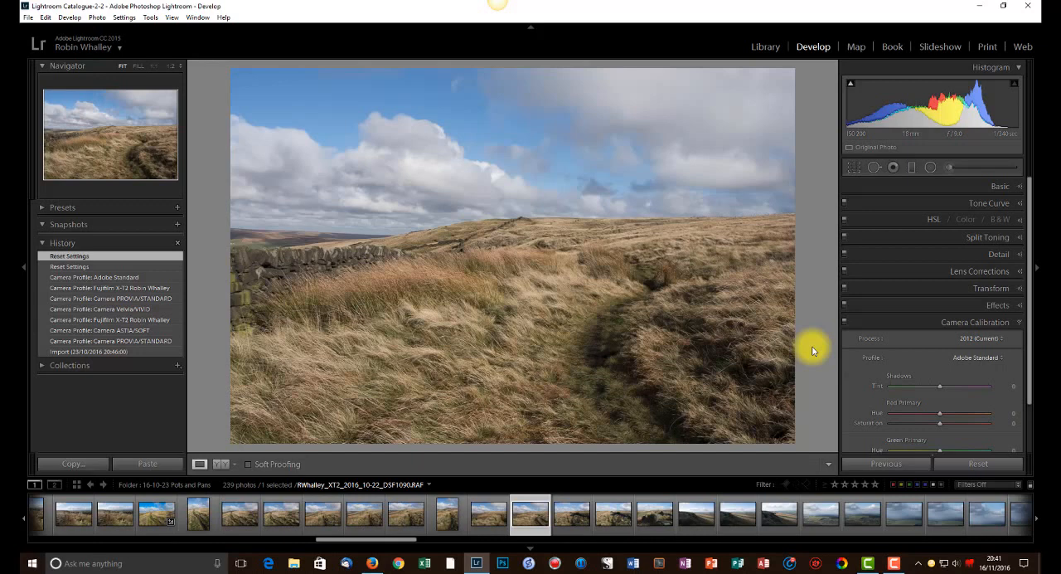
mouse_move(655, 250)
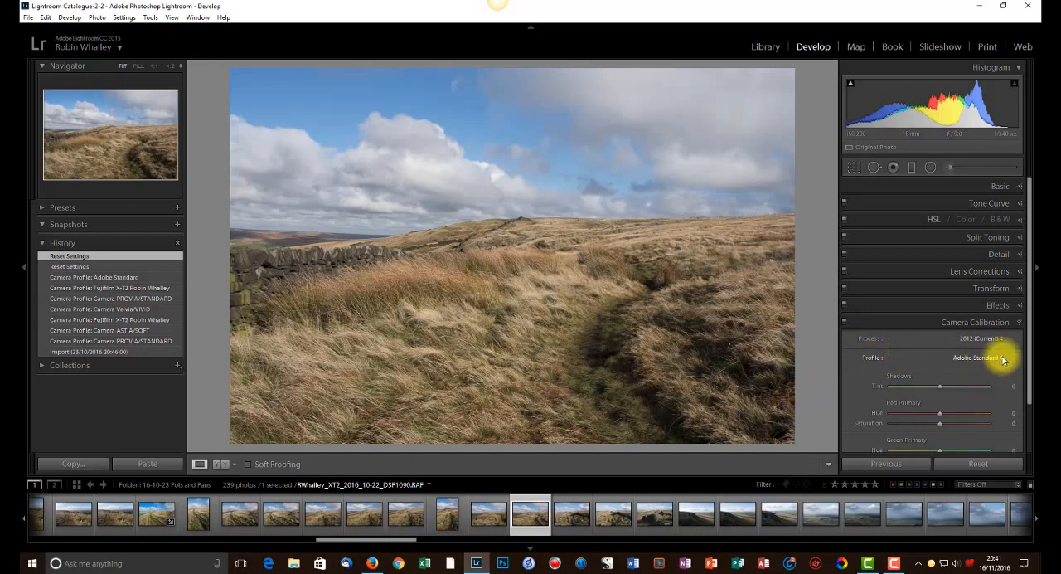
left_click(978, 357)
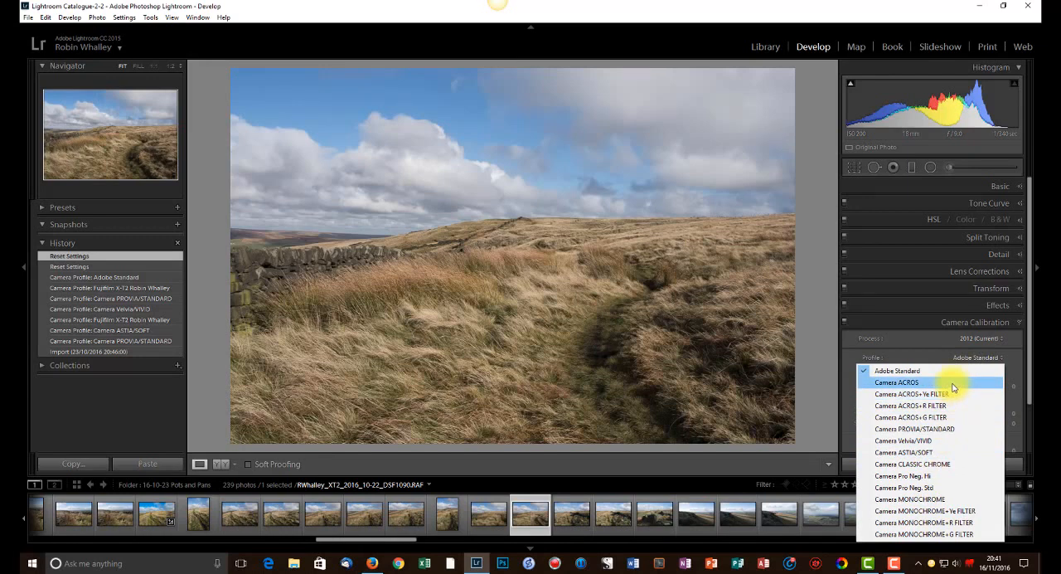
mouse_move(953, 393)
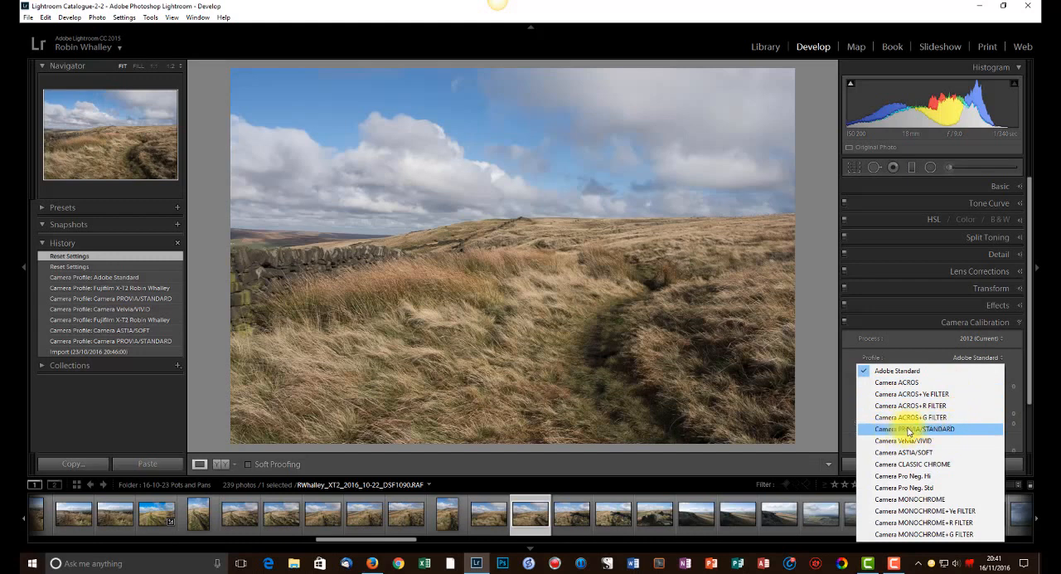
mouse_move(951, 433)
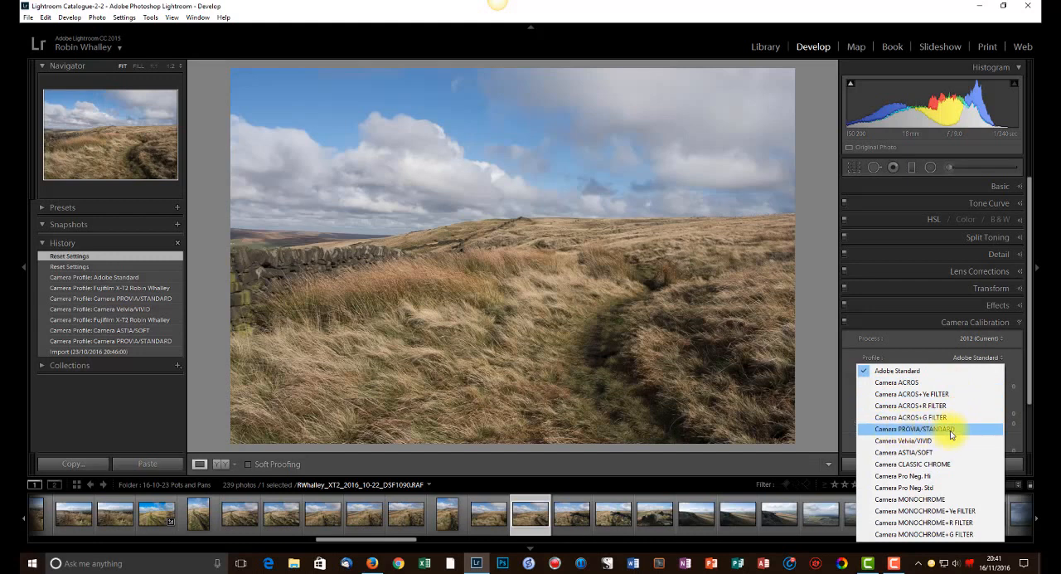
left_click(925, 429)
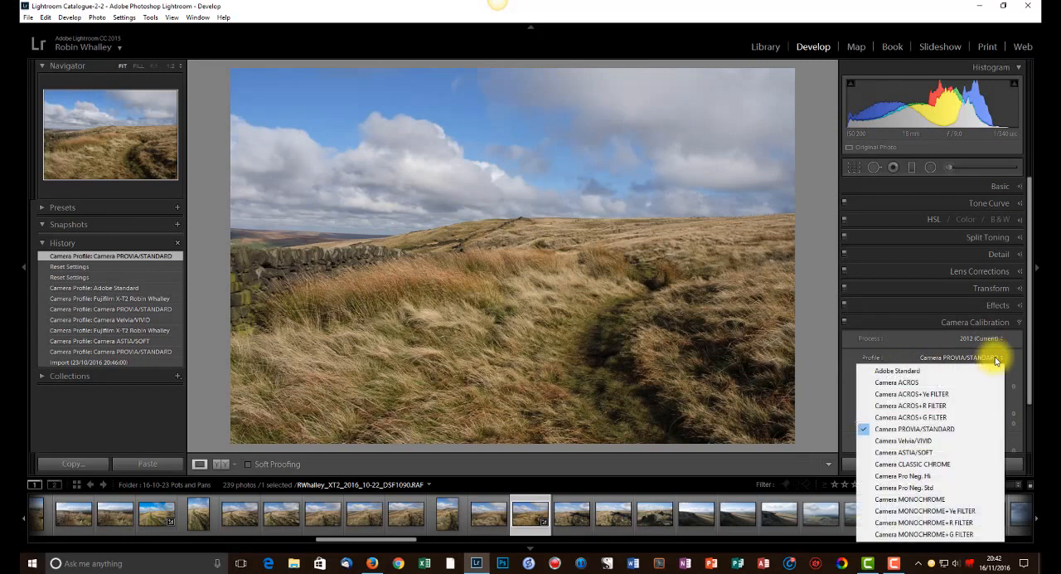
mouse_move(934, 405)
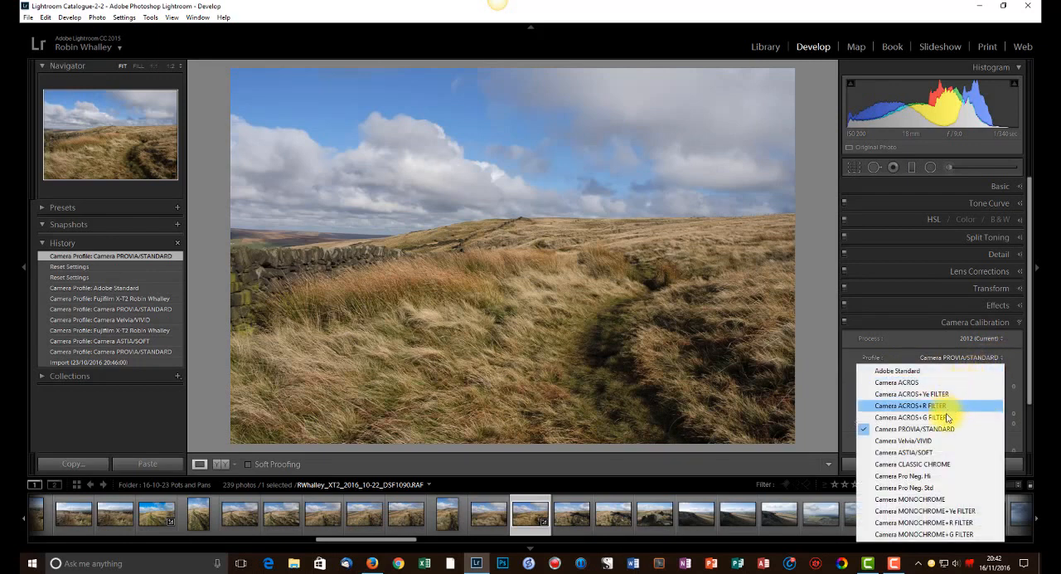
mouse_move(933, 453)
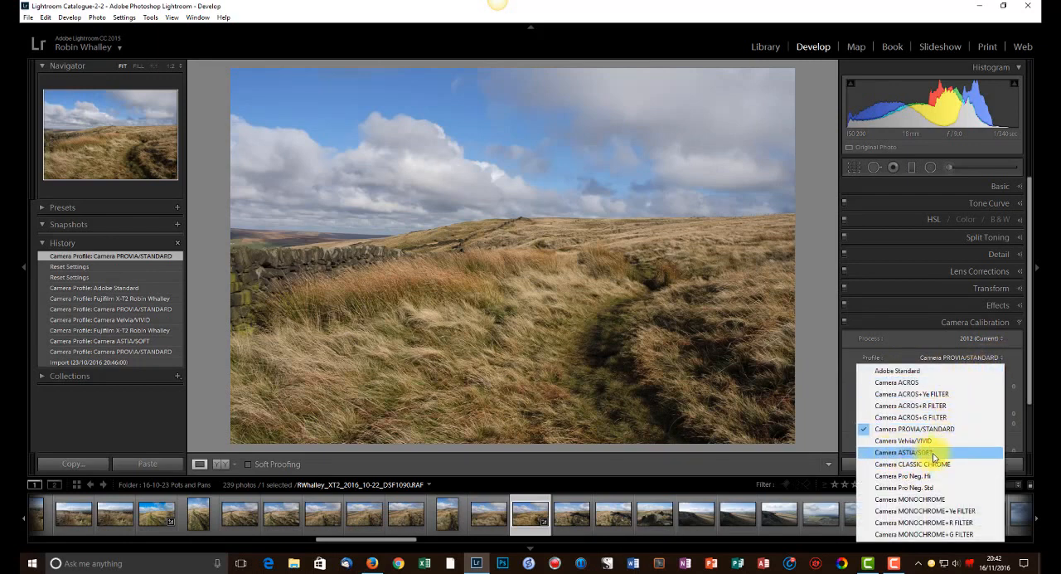
left_click(909, 452)
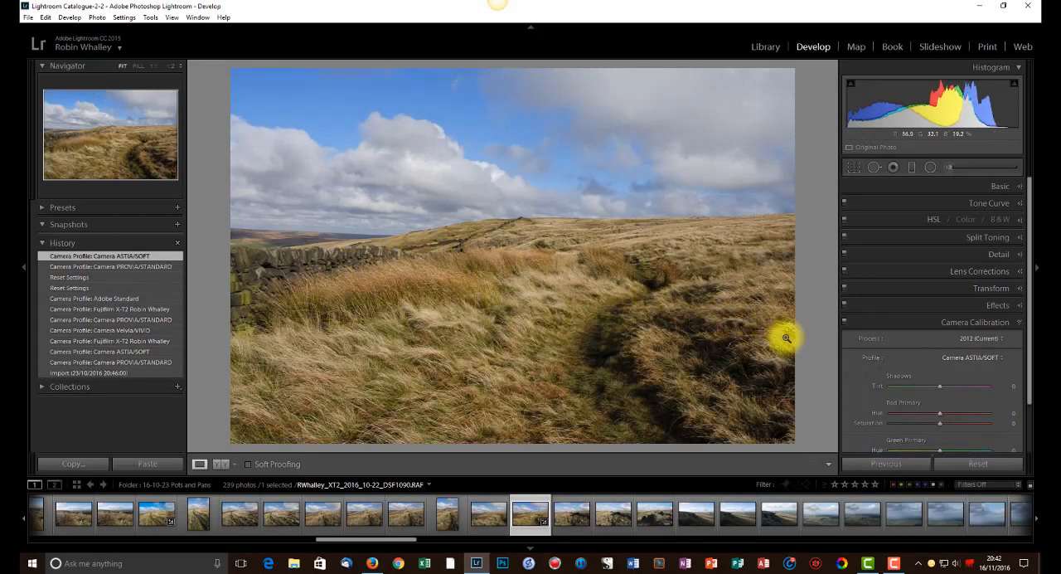
Step: Try the Velvia/VIVID profile, then switch the photo back to Adobe Standard
left_click(978, 357)
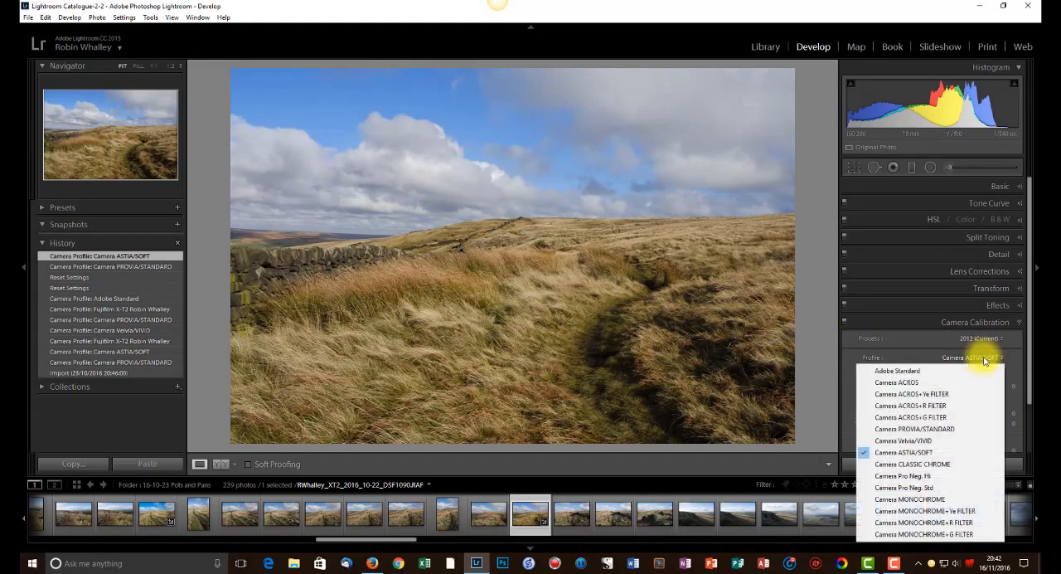
mouse_move(896, 382)
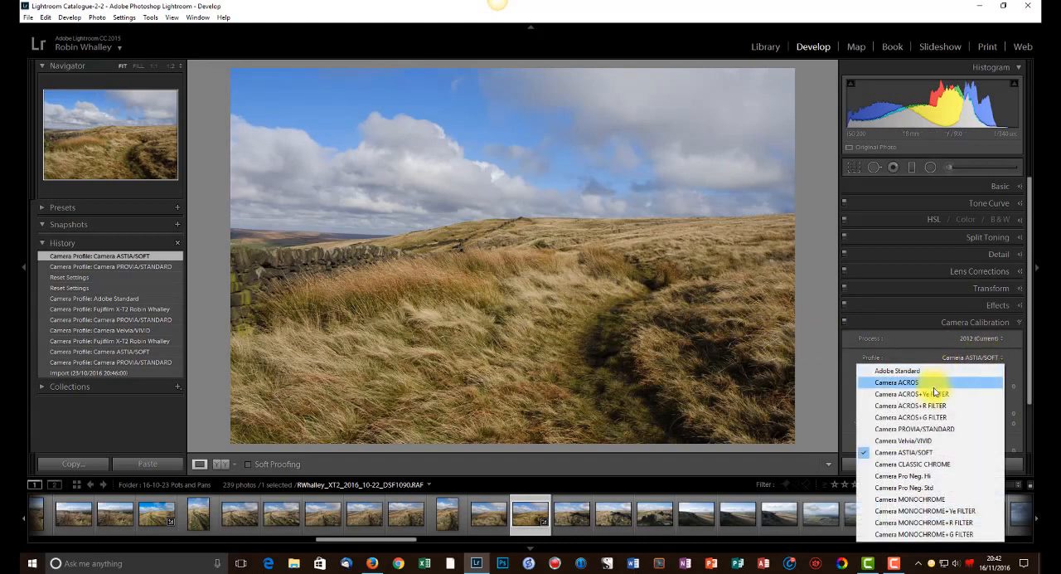
left_click(904, 440)
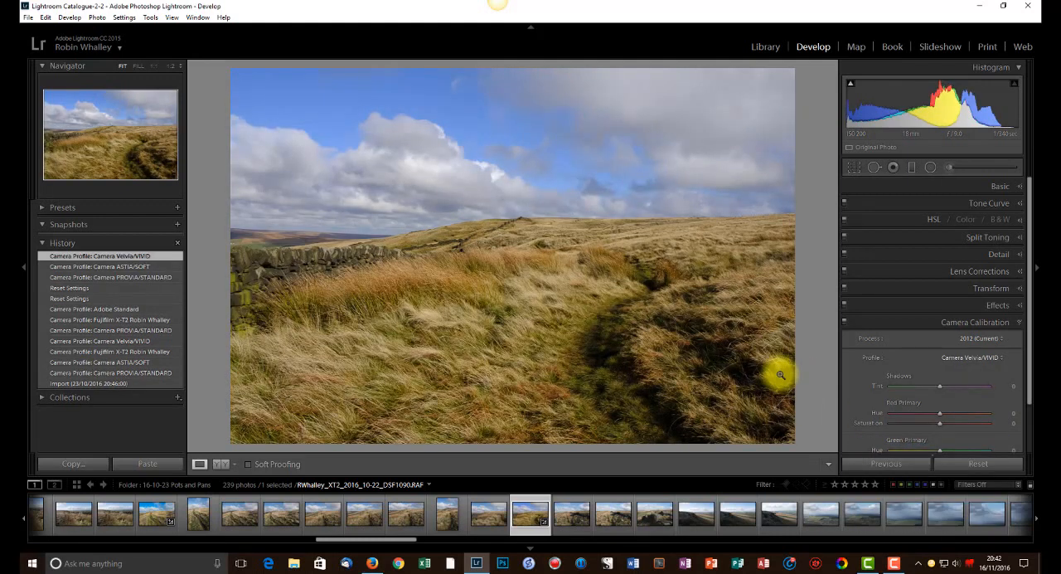
left_click(971, 357)
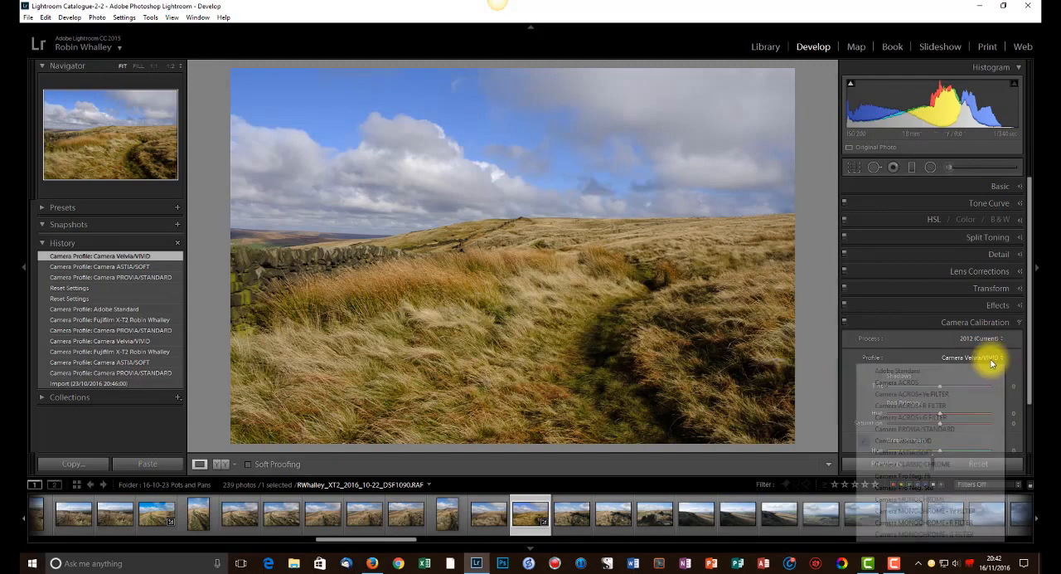
left_click(897, 370)
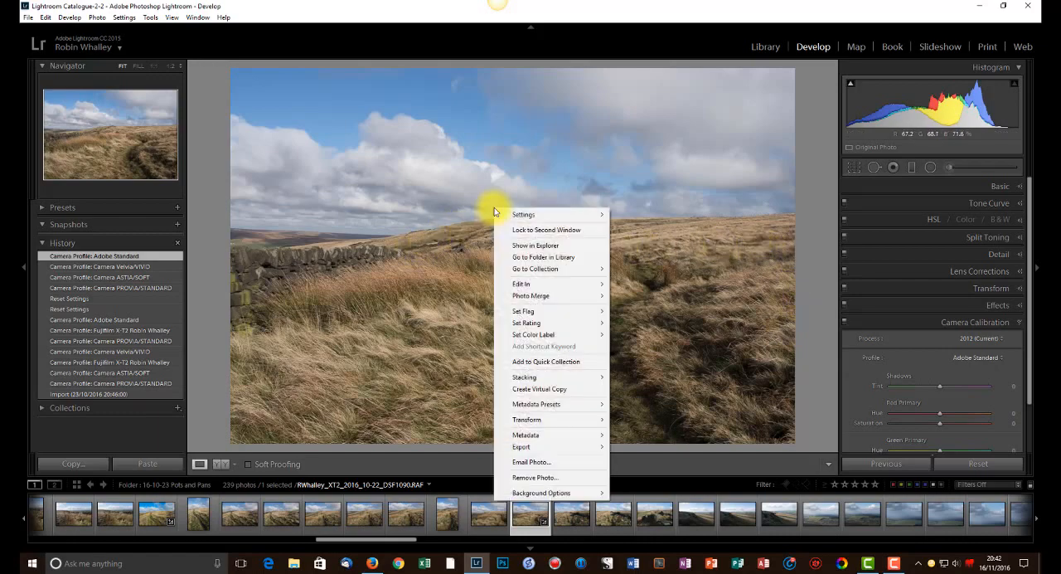
mouse_move(530, 295)
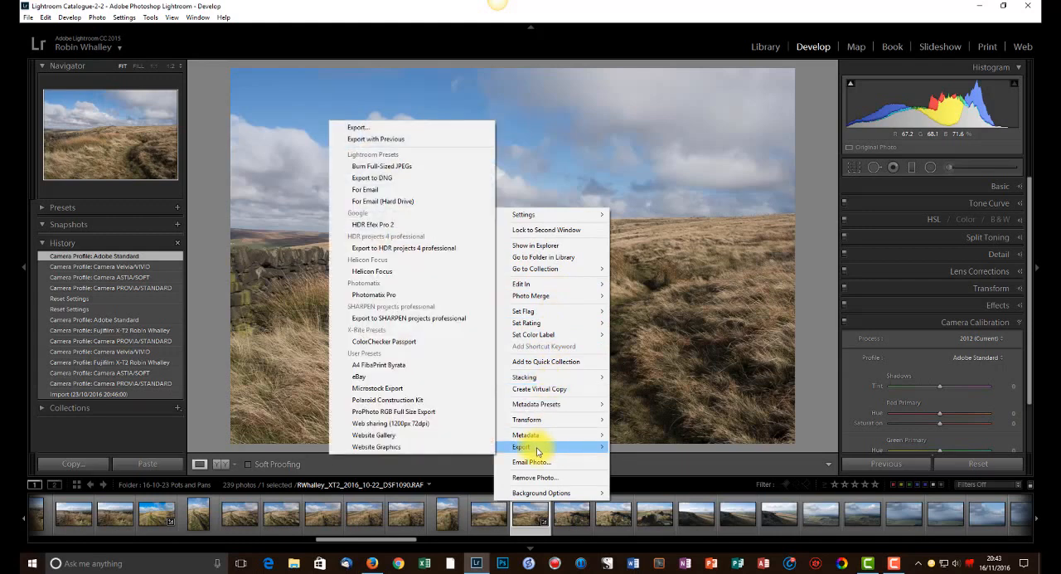
mouse_move(382, 201)
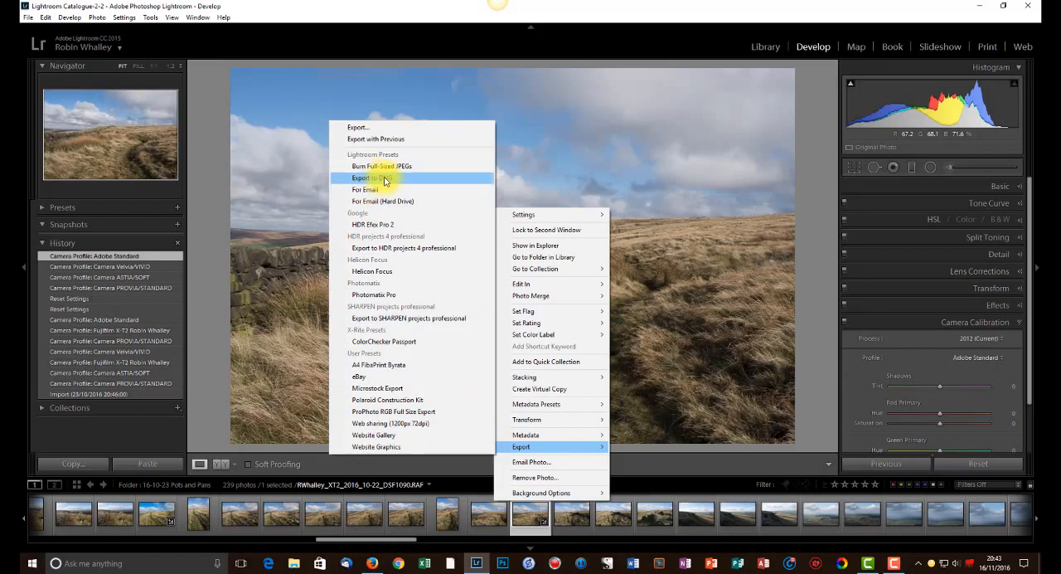
Step: Export the moorland photo to DNG with Documents as the destination folder
left_click(378, 177)
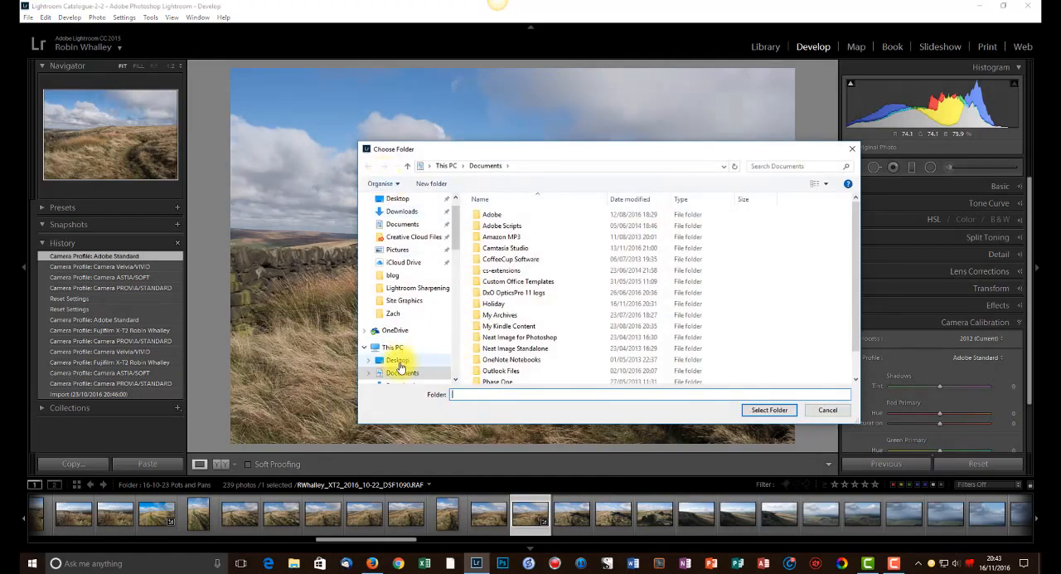
left_click(402, 372)
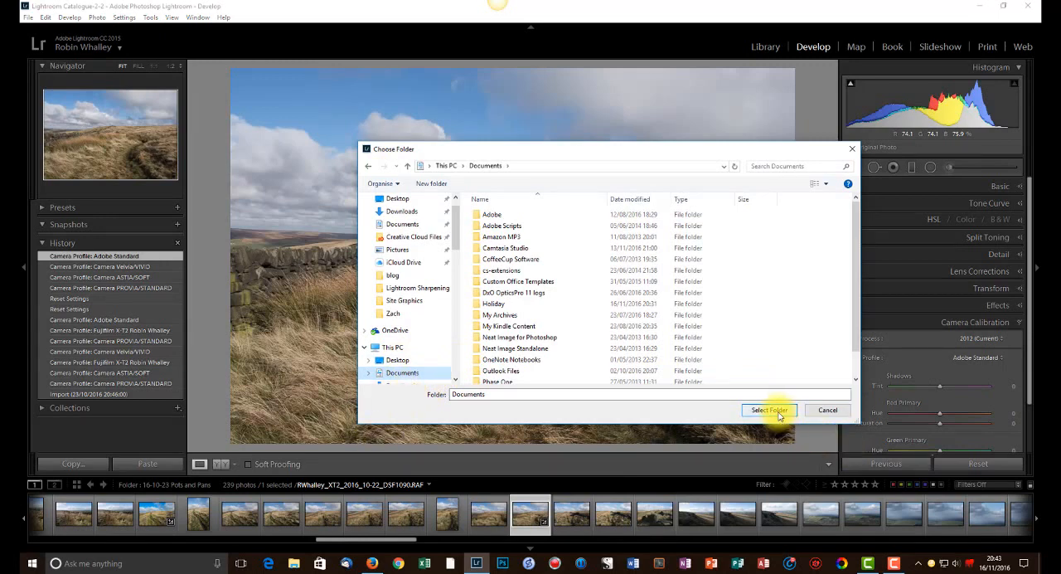
left_click(769, 409)
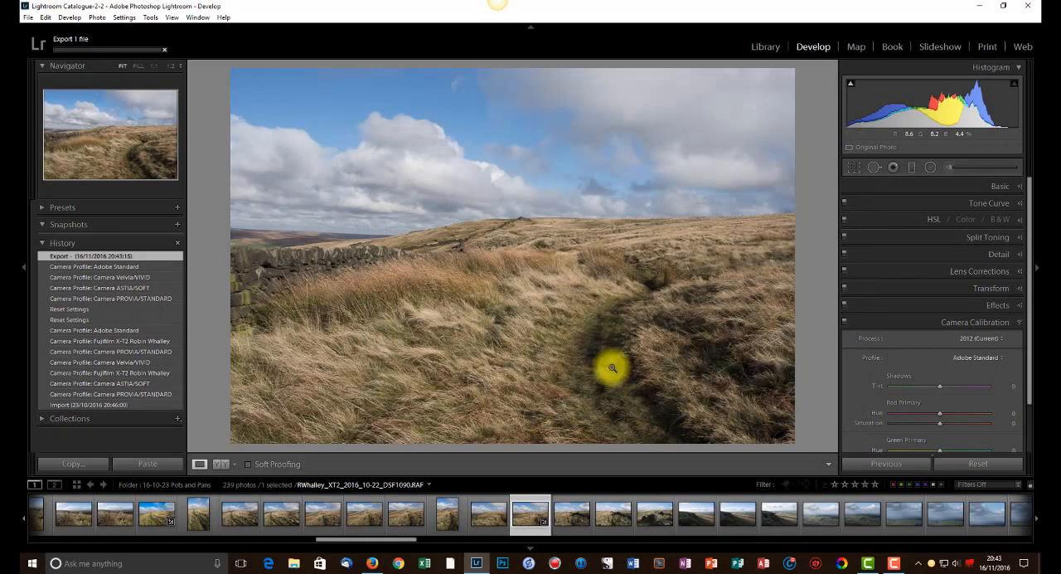
left_click(293, 563)
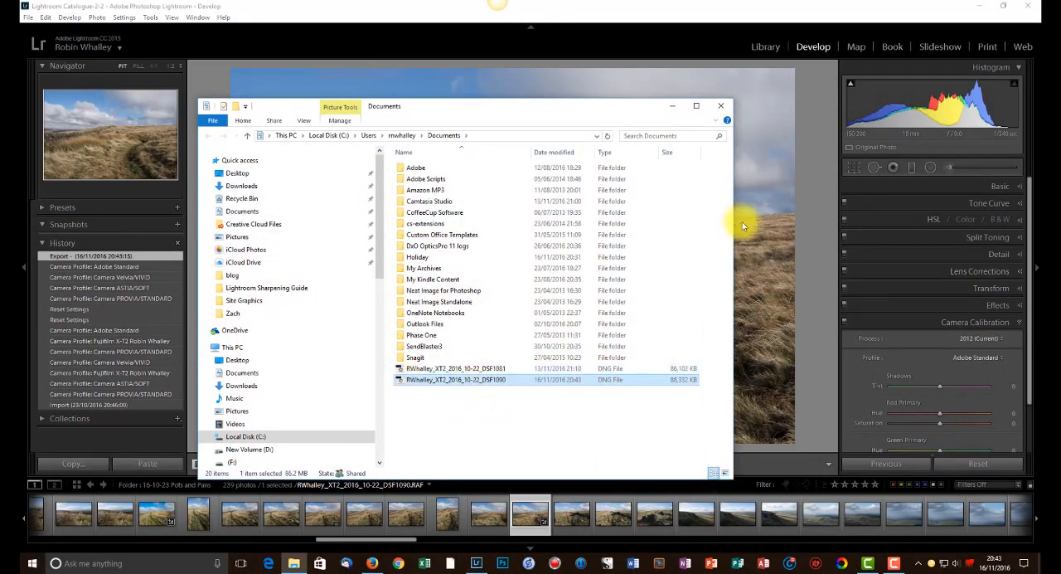
Step: Close the Documents window and launch DNG Profile Editor from its desktop shortcut
left_click(720, 105)
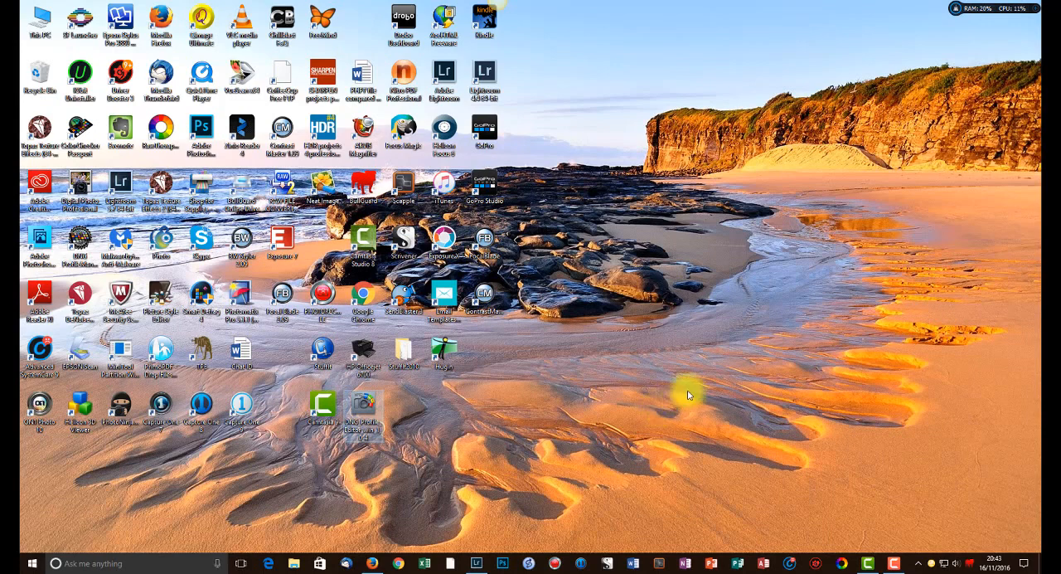
left_click(362, 406)
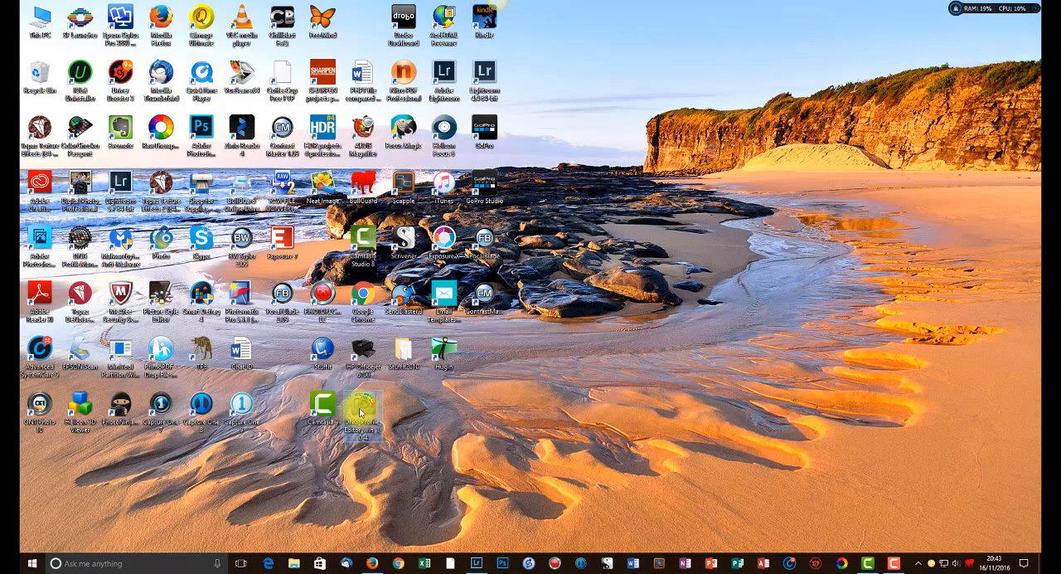
mouse_move(362, 406)
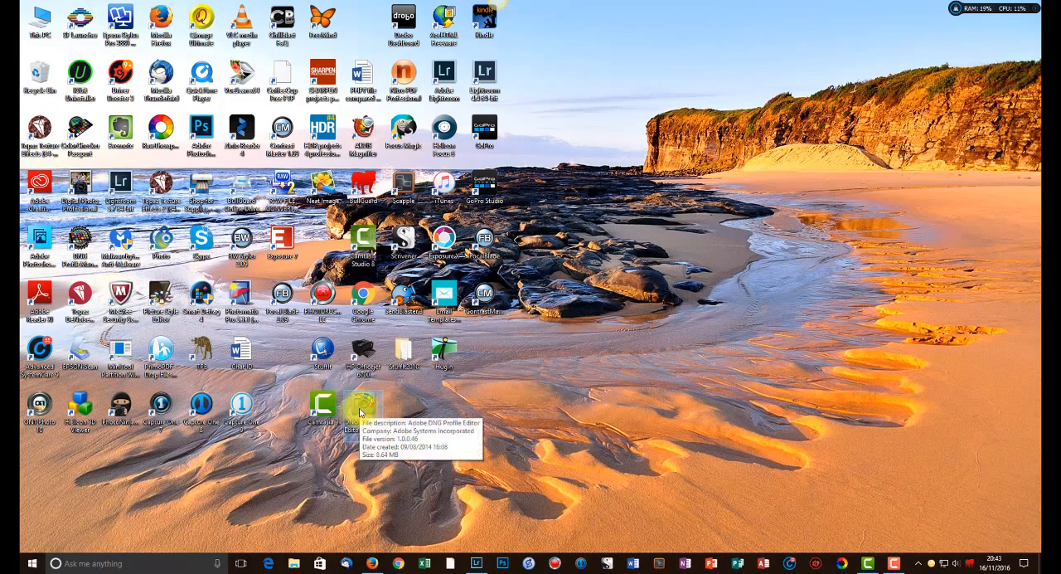
double_click(363, 406)
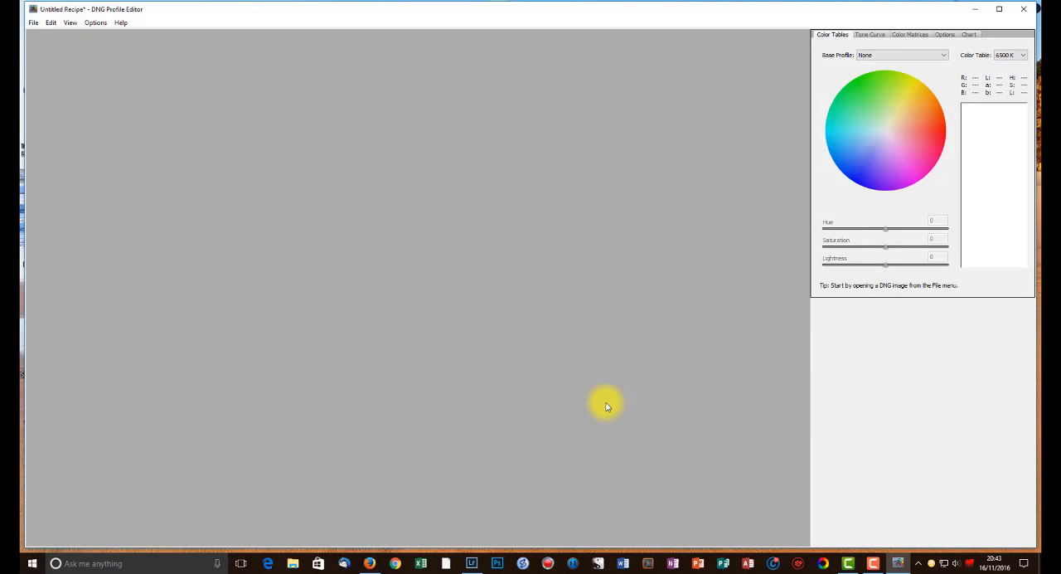
mouse_move(478, 352)
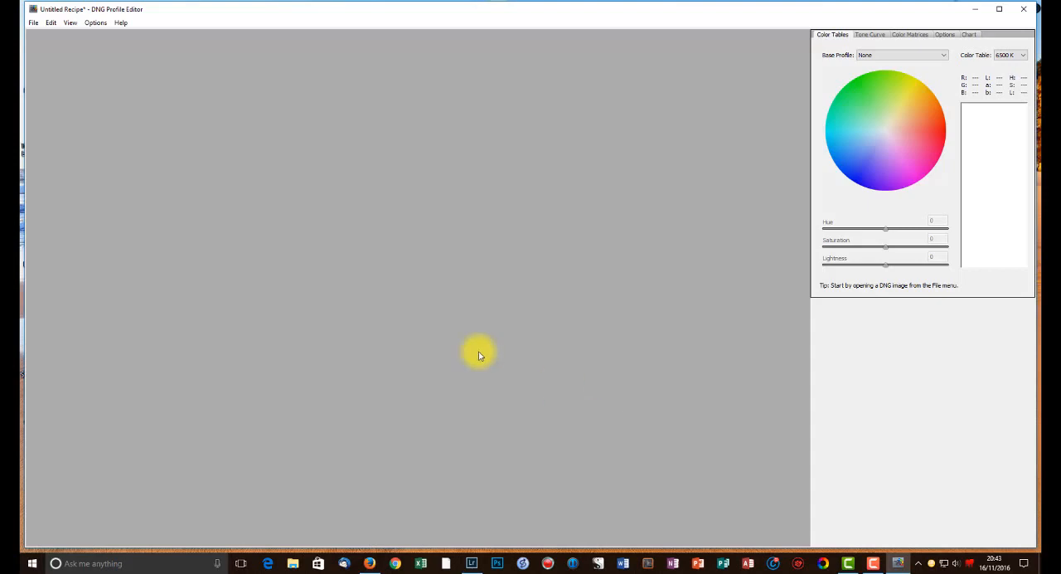
Step: Open the exported moorland DNG in DNG Profile Editor via File > Open DNG Image
left_click(34, 22)
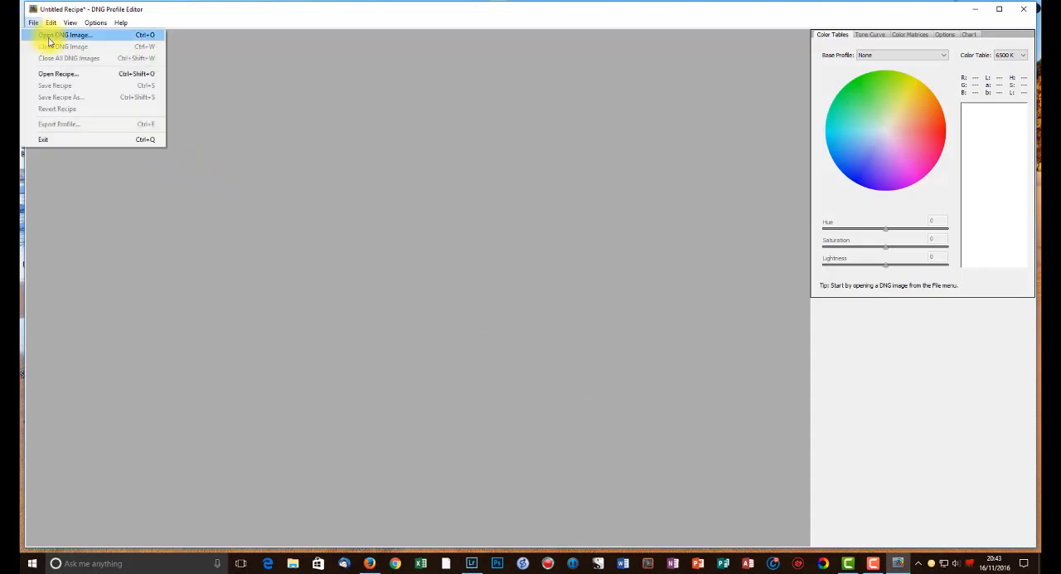
left_click(65, 35)
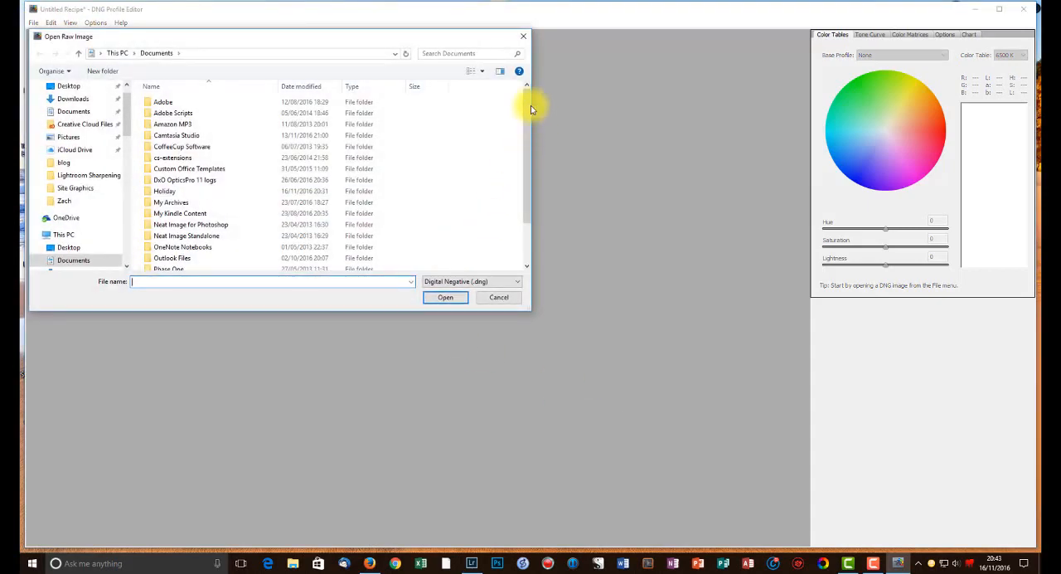
scroll("down", 3)
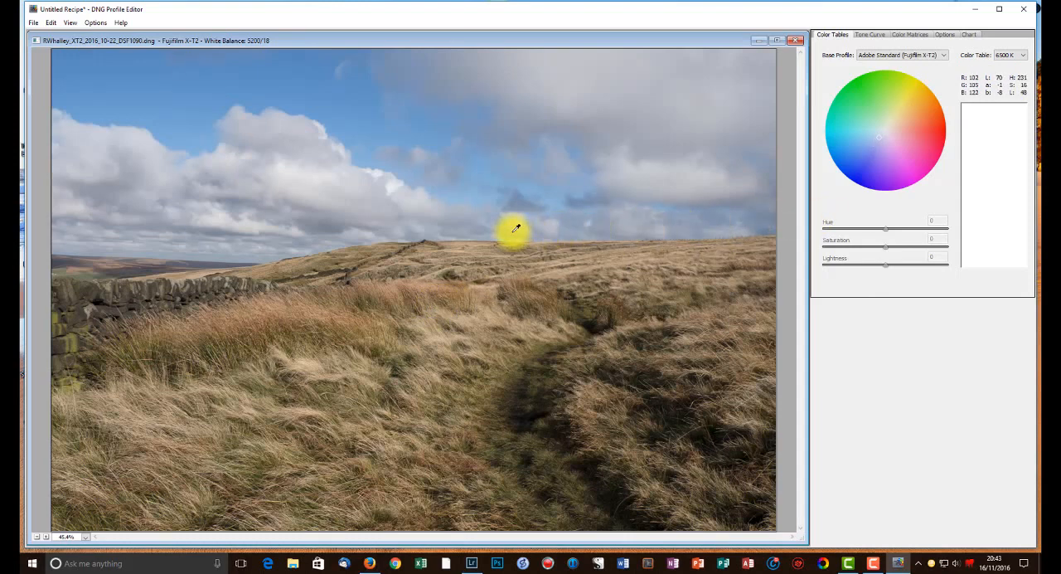
mouse_move(483, 227)
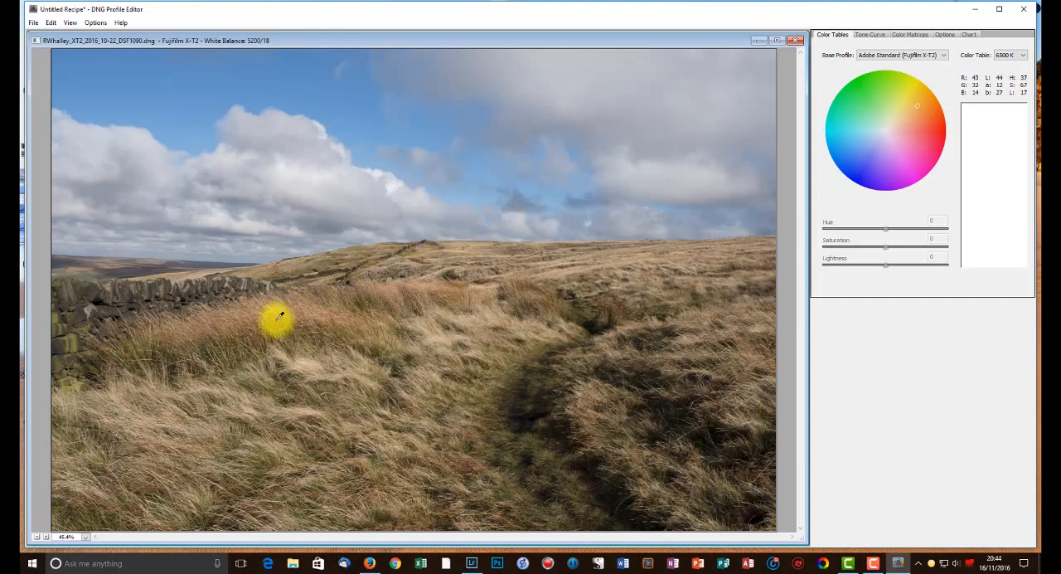
Step: Add a golden grass colour point and shift its hue and saturation
left_click(274, 319)
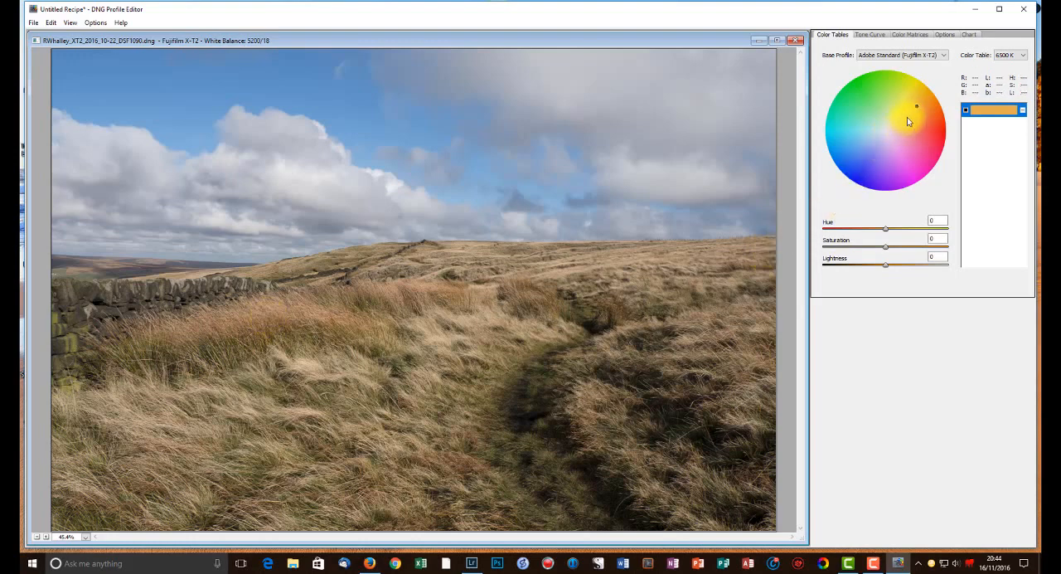
left_click(499, 242)
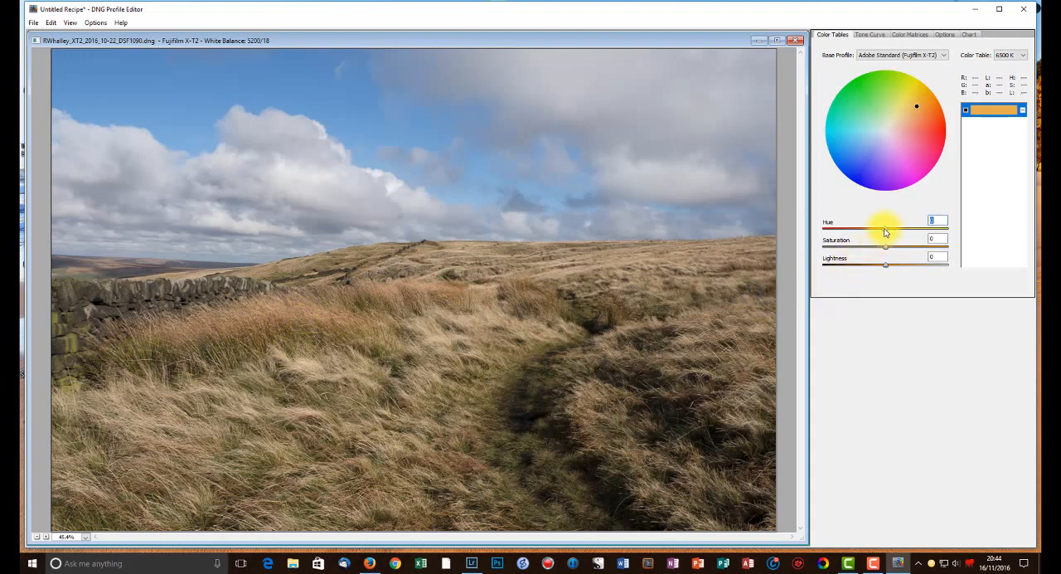
left_click_drag(885, 228, 853, 228)
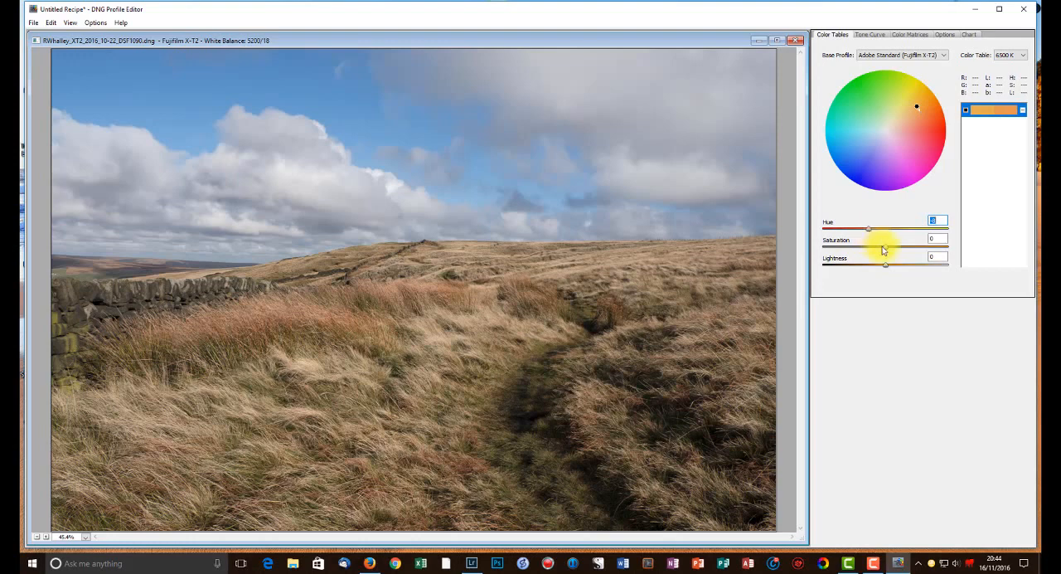
left_click_drag(868, 247, 898, 247)
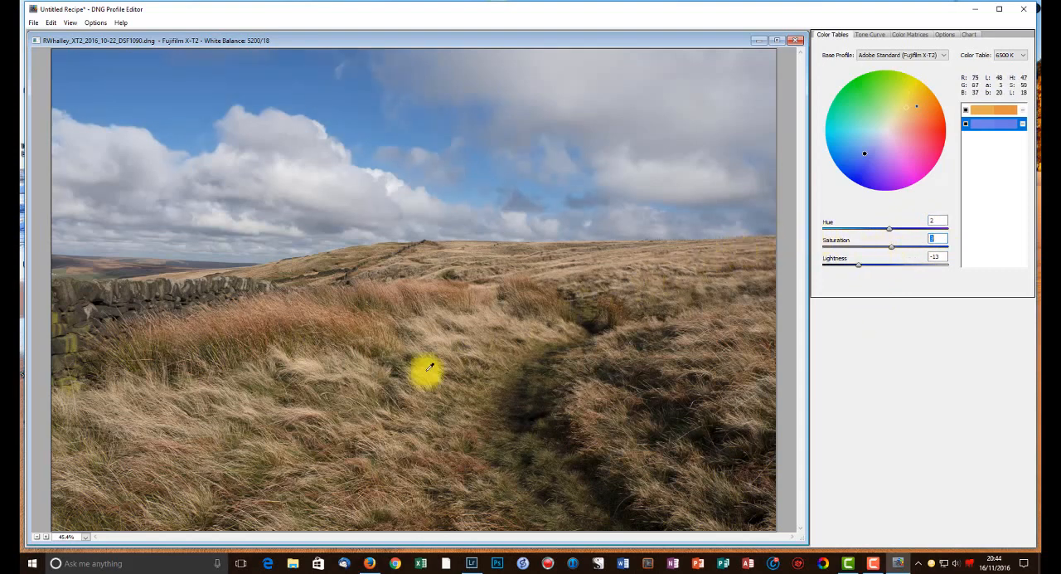
Step: Add a pale grass colour point and boost its saturation and lightness
left_click(308, 413)
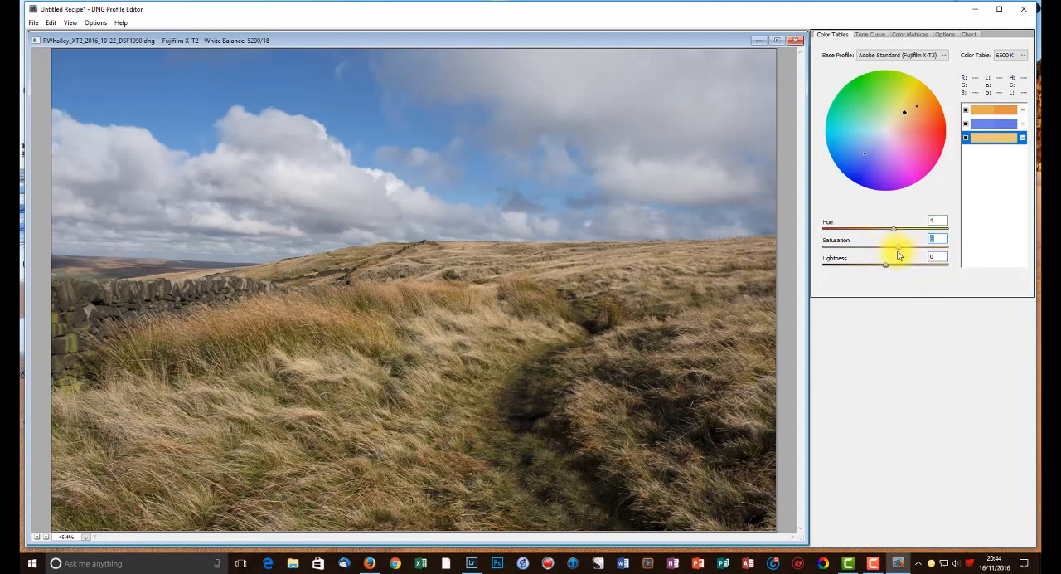
left_click_drag(893, 247, 898, 247)
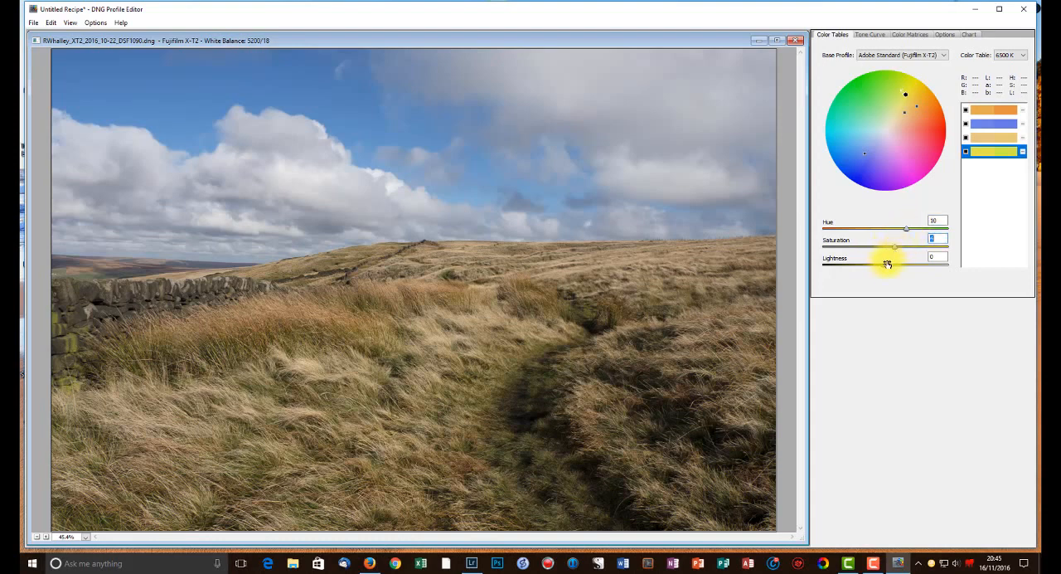
left_click_drag(893, 247, 894, 247)
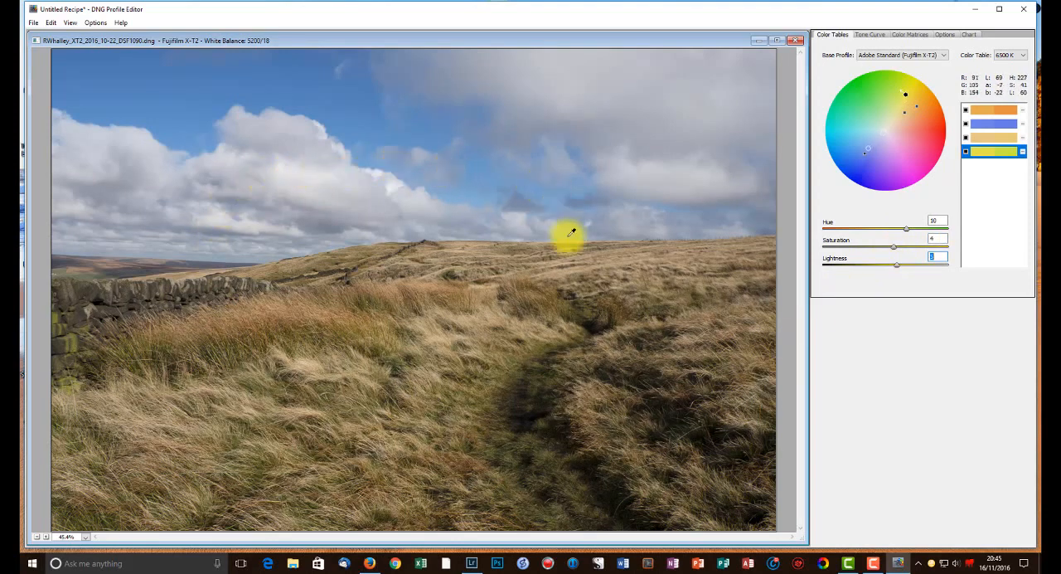
Step: Check the preview settings in the Options menu
left_click(94, 22)
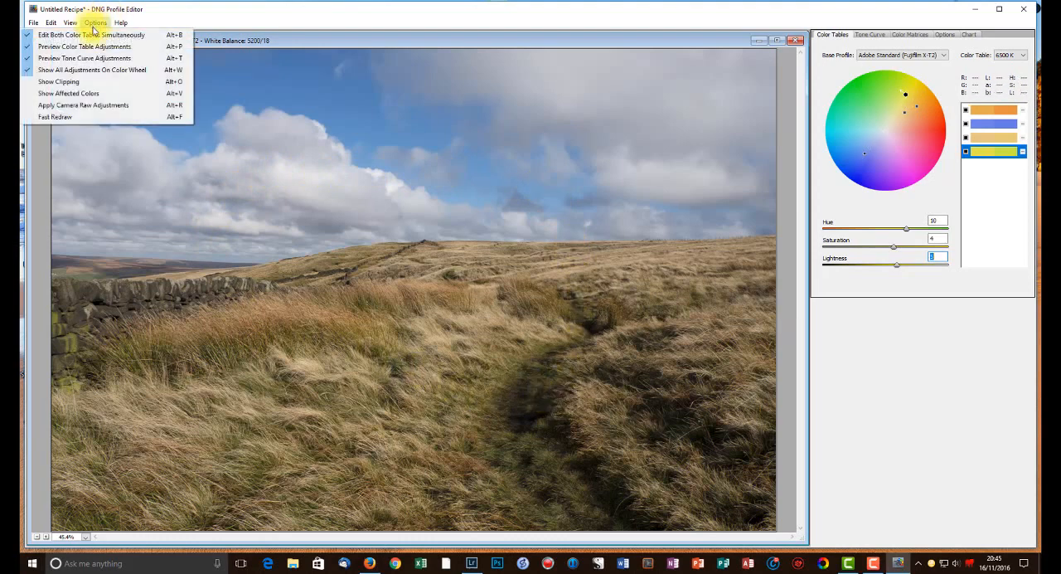
mouse_move(84, 46)
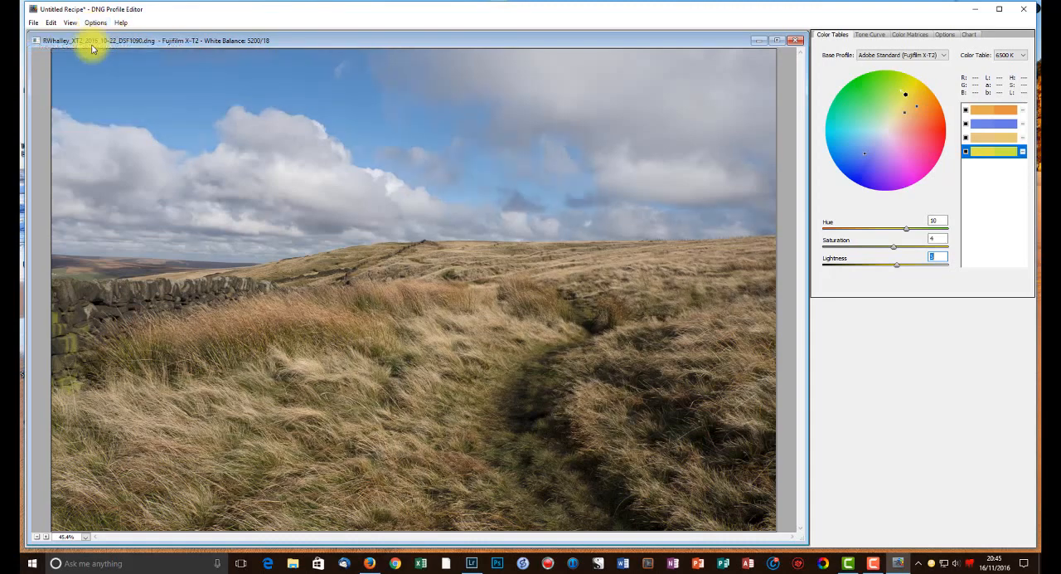
left_click(94, 22)
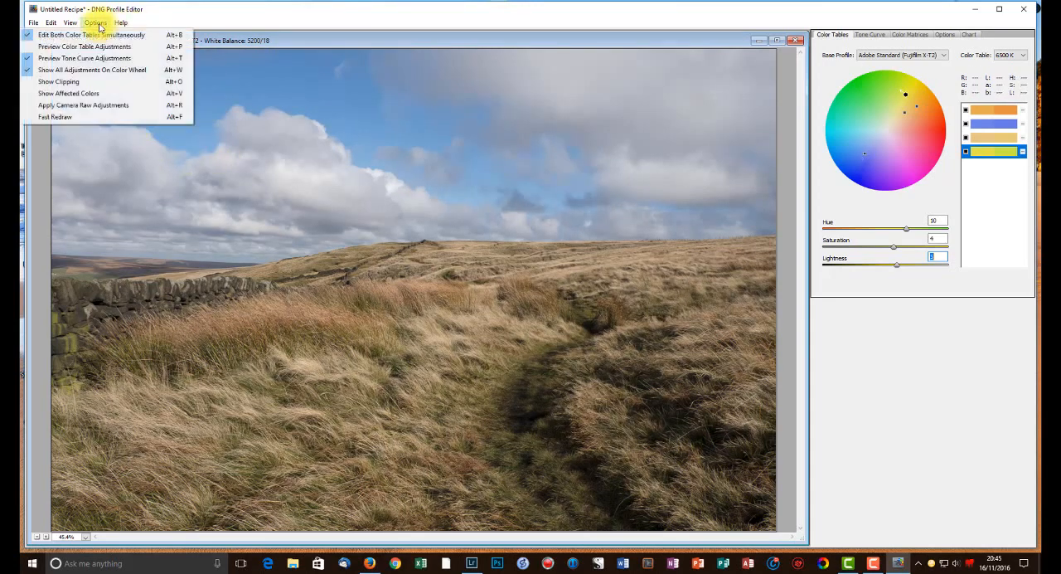
left_click(95, 22)
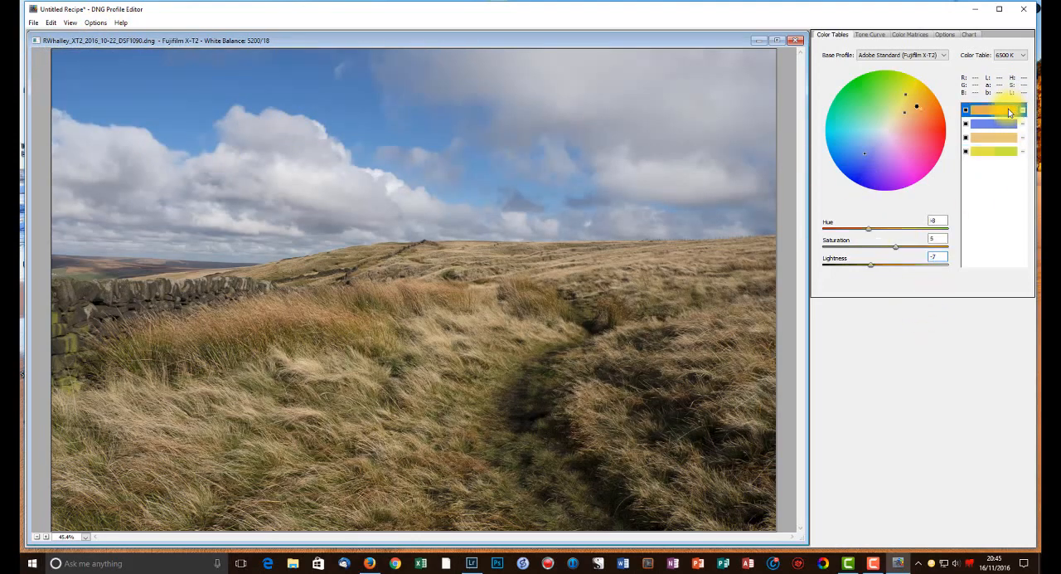
Step: Make the orange grass colour redder and more saturated, then select the blue sky swatch
left_click_drag(869, 229, 853, 229)
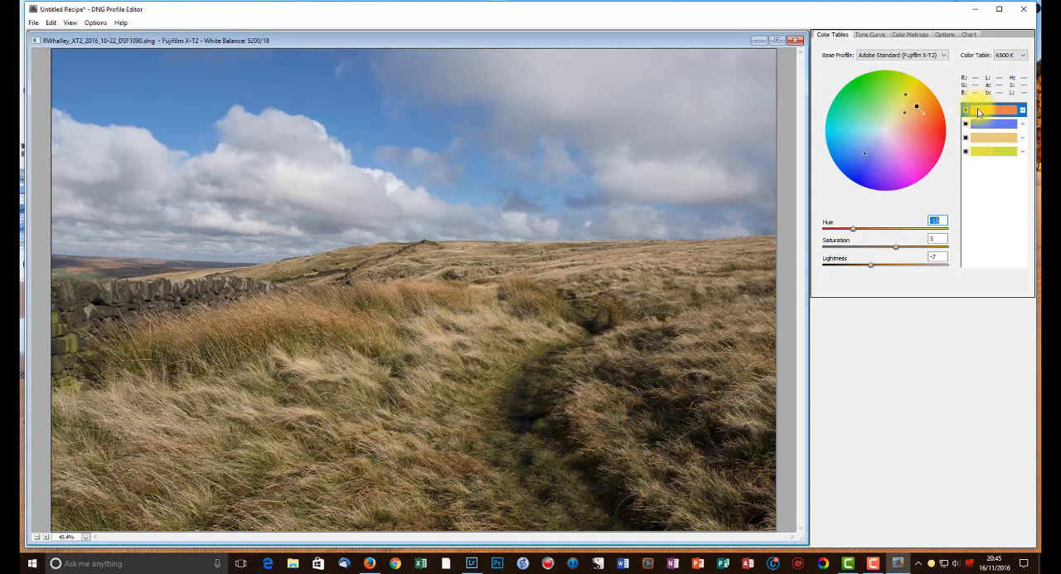
left_click(992, 110)
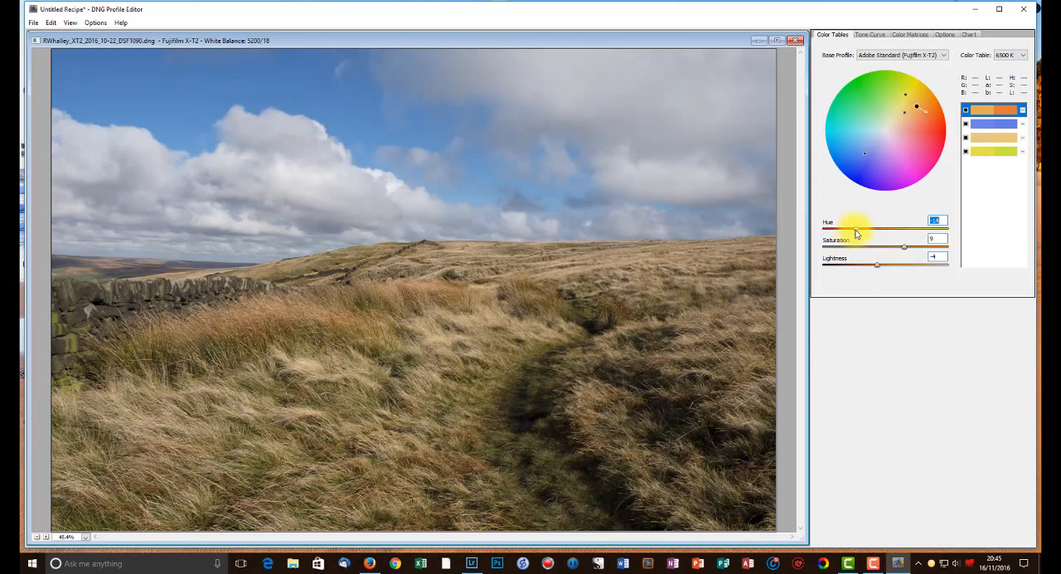
left_click(993, 124)
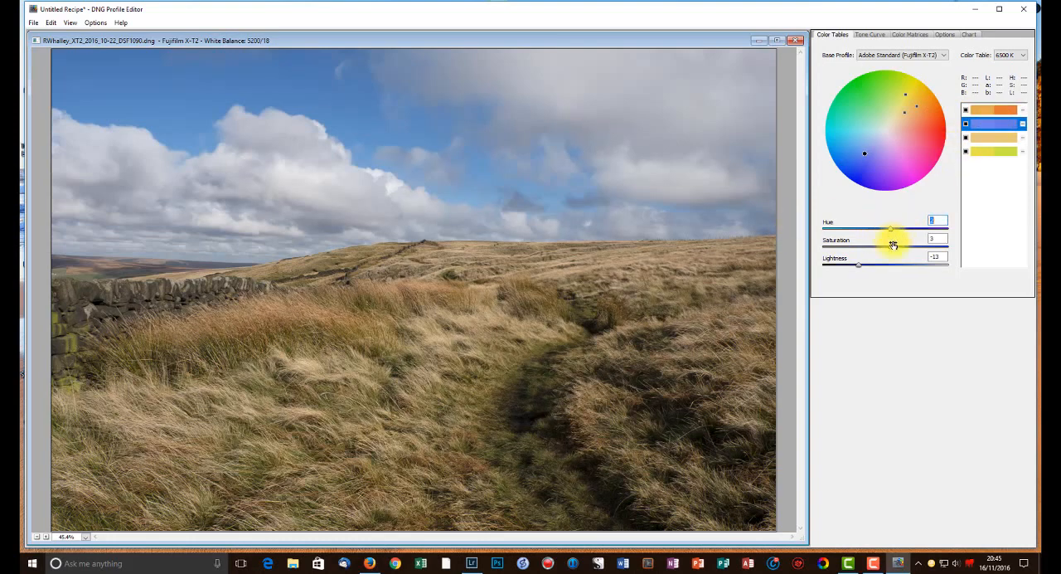
left_click(676, 301)
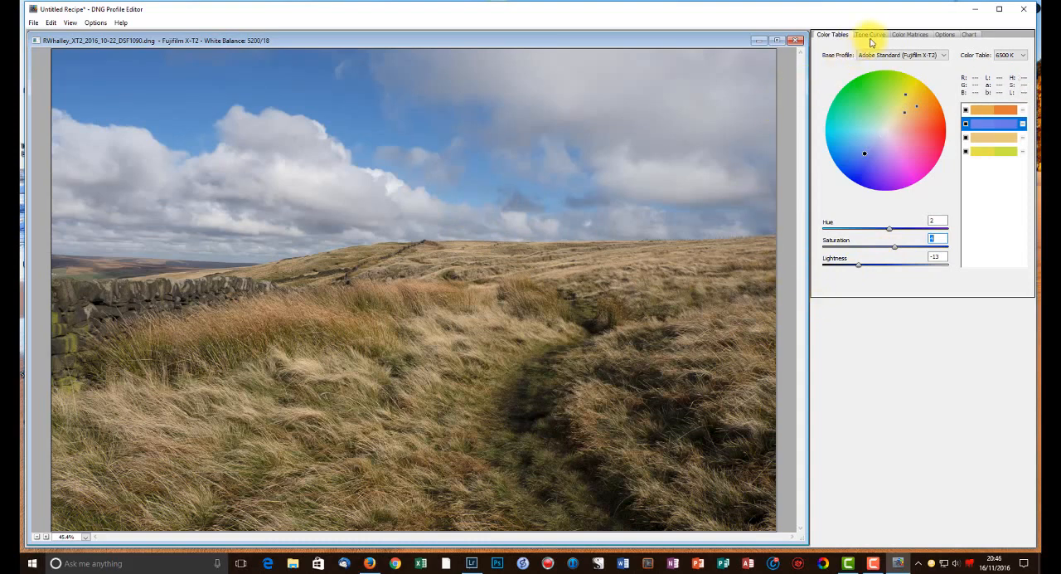
Step: Use the Camera Raw Default base tone curve and add shadow and midtone points
left_click(870, 34)
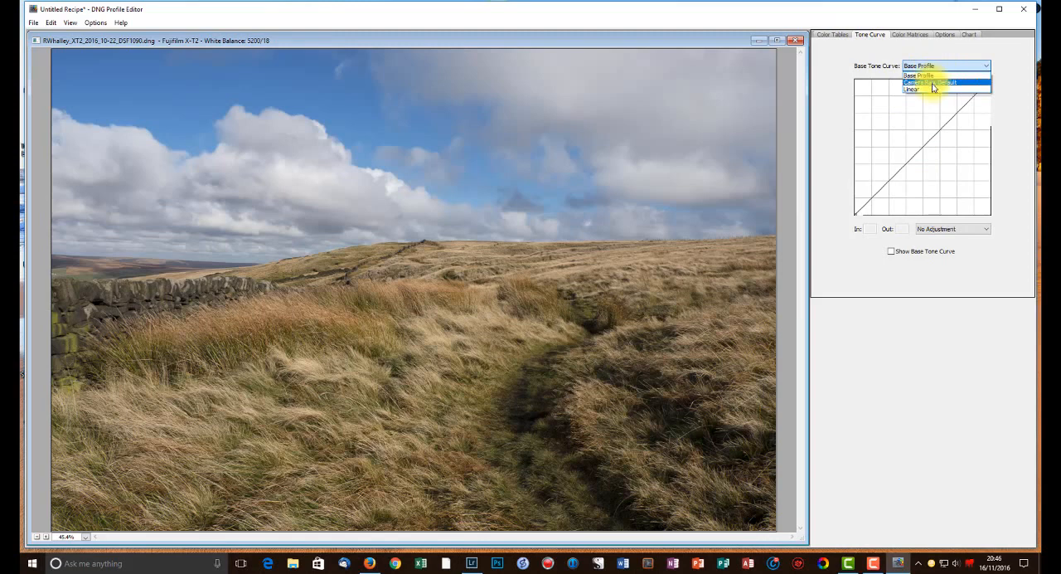
left_click(932, 82)
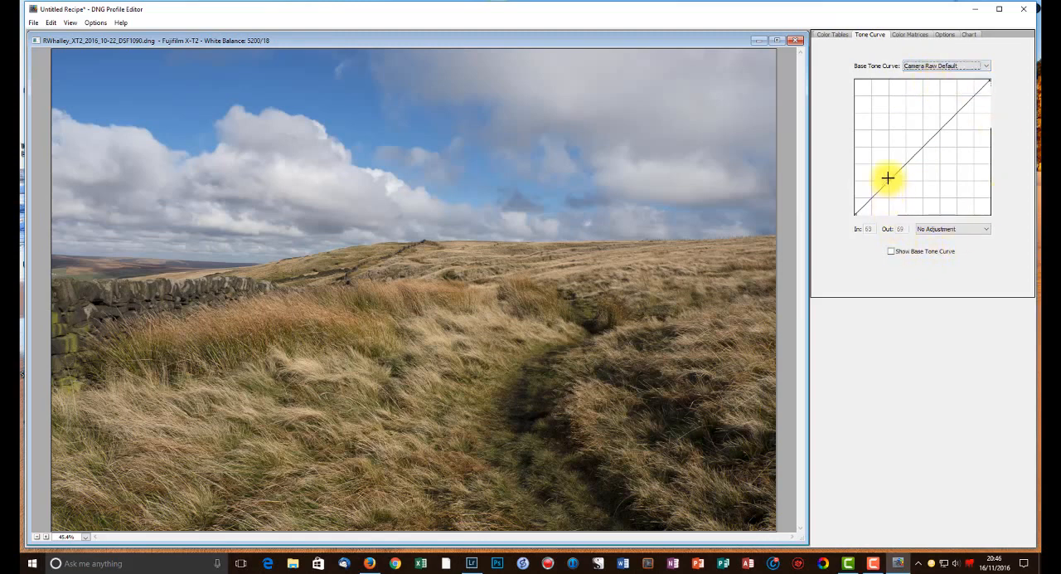
left_click_drag(887, 178, 888, 181)
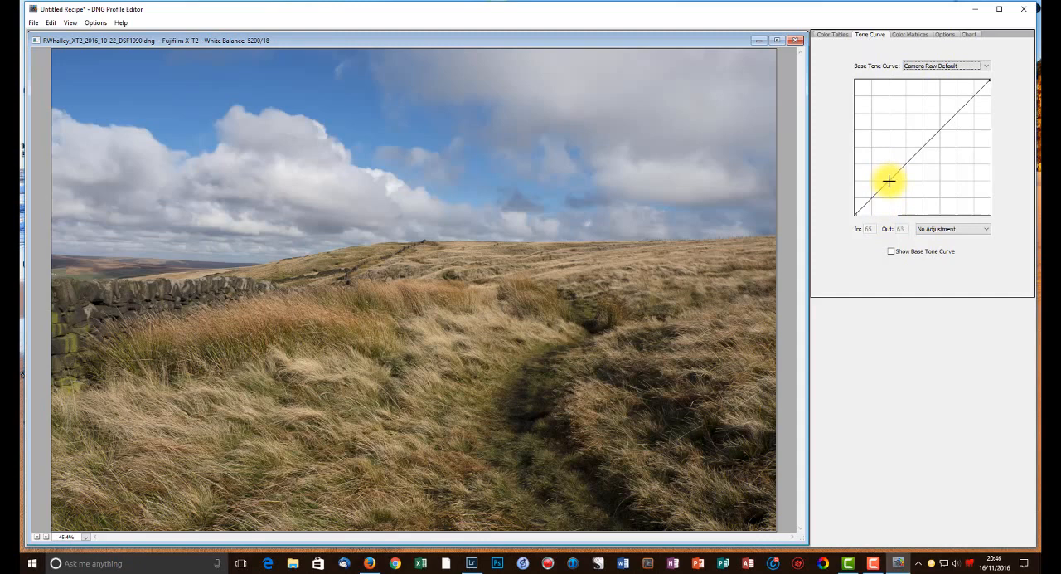
left_click_drag(888, 181, 915, 156)
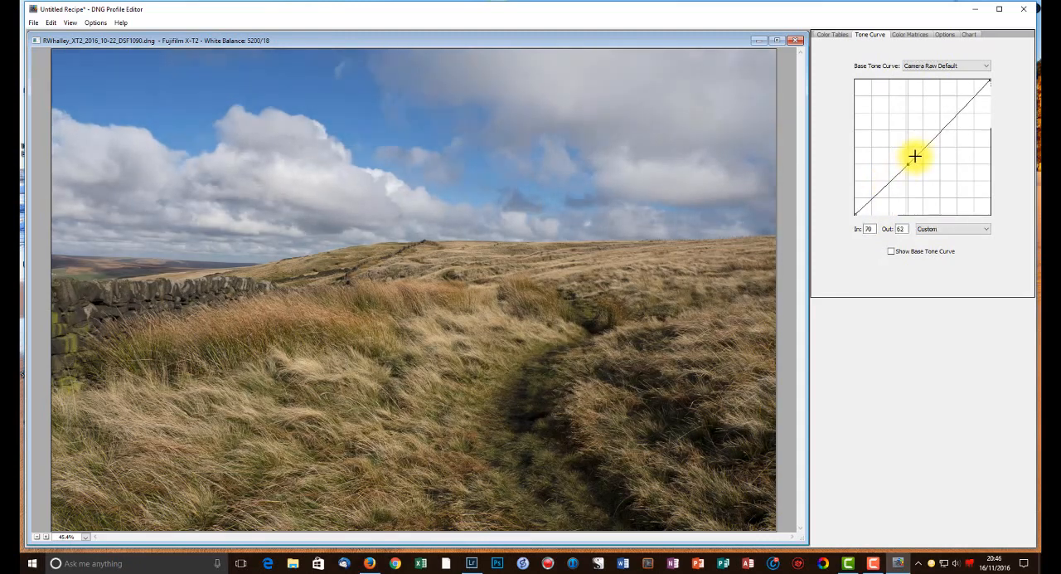
left_click_drag(914, 156, 935, 143)
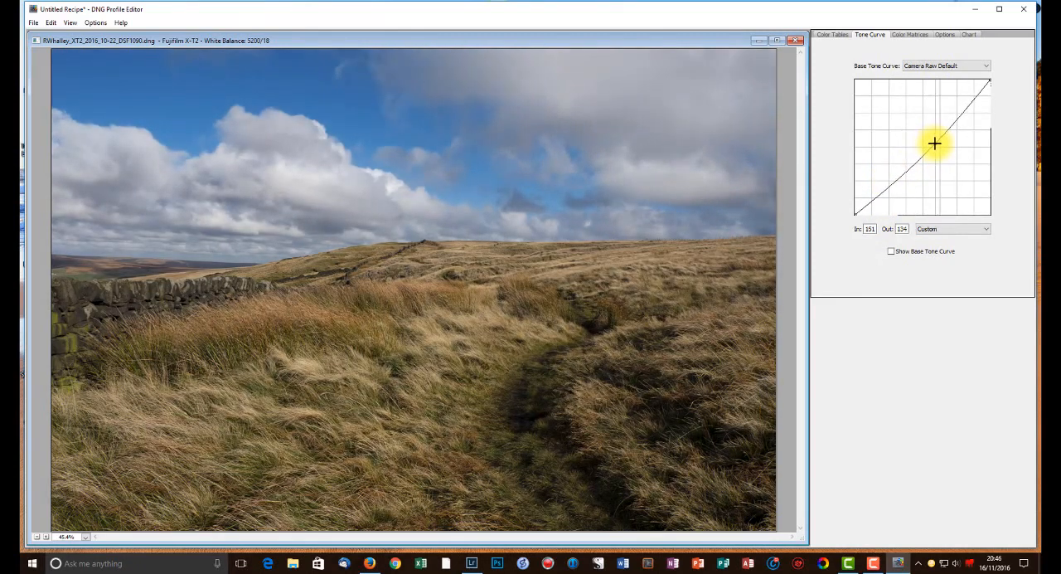
left_click_drag(935, 144, 880, 189)
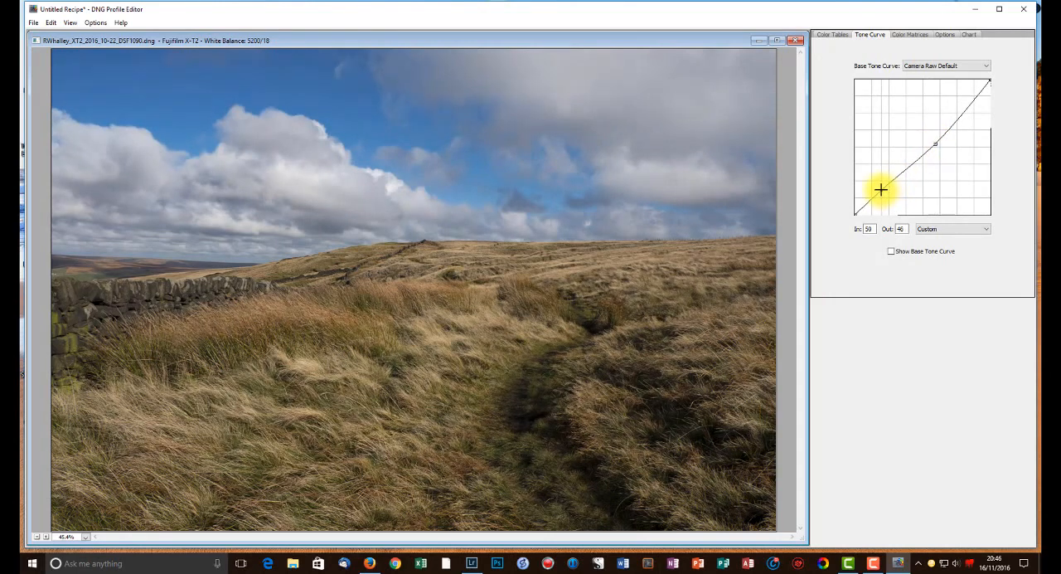
left_click_drag(881, 189, 881, 194)
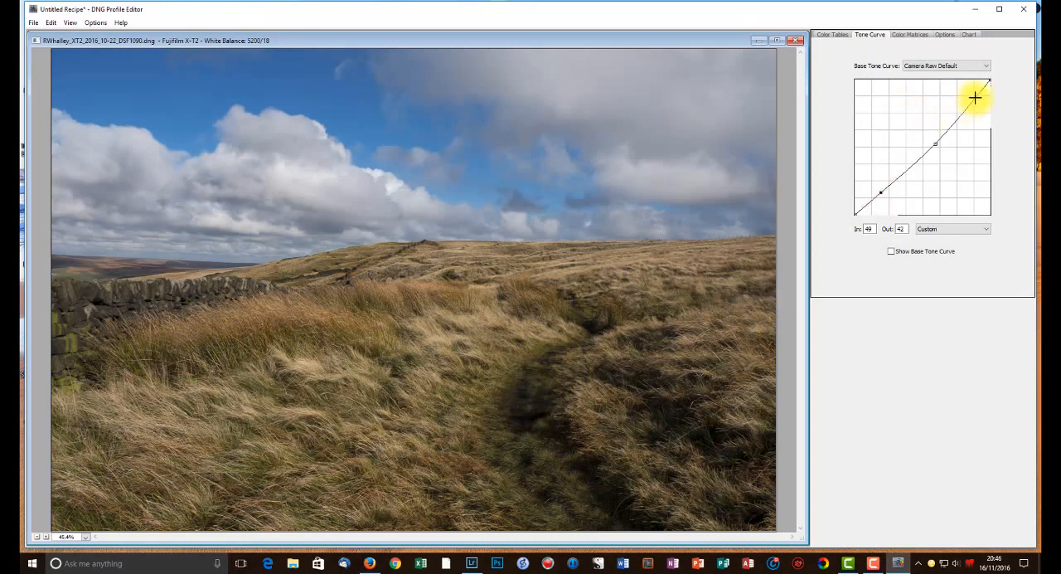
Step: Reposition the highlight, midtone and shadow points on the tone curve
left_click_drag(976, 97, 935, 143)
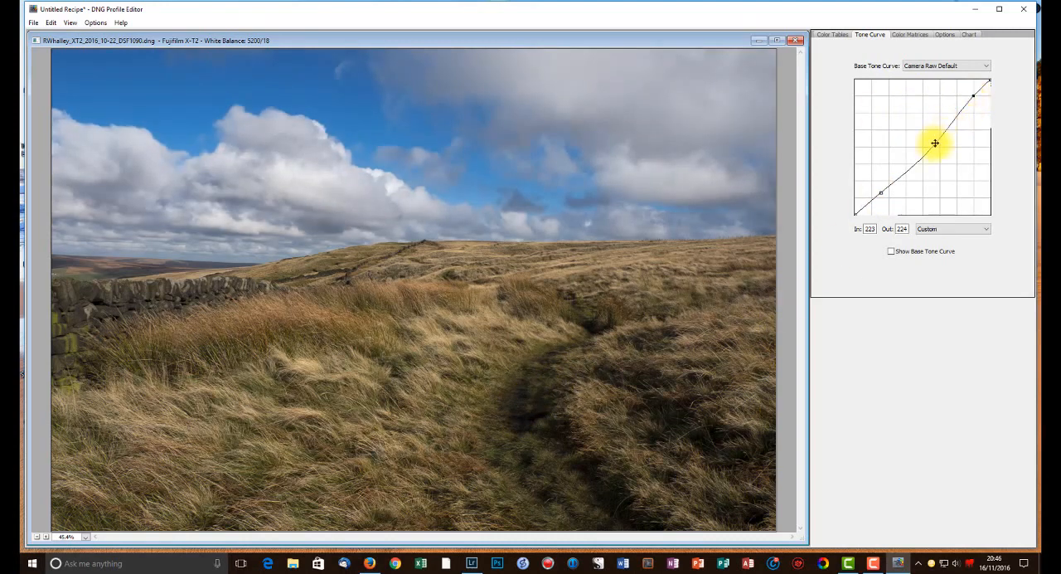
left_click_drag(934, 143, 923, 158)
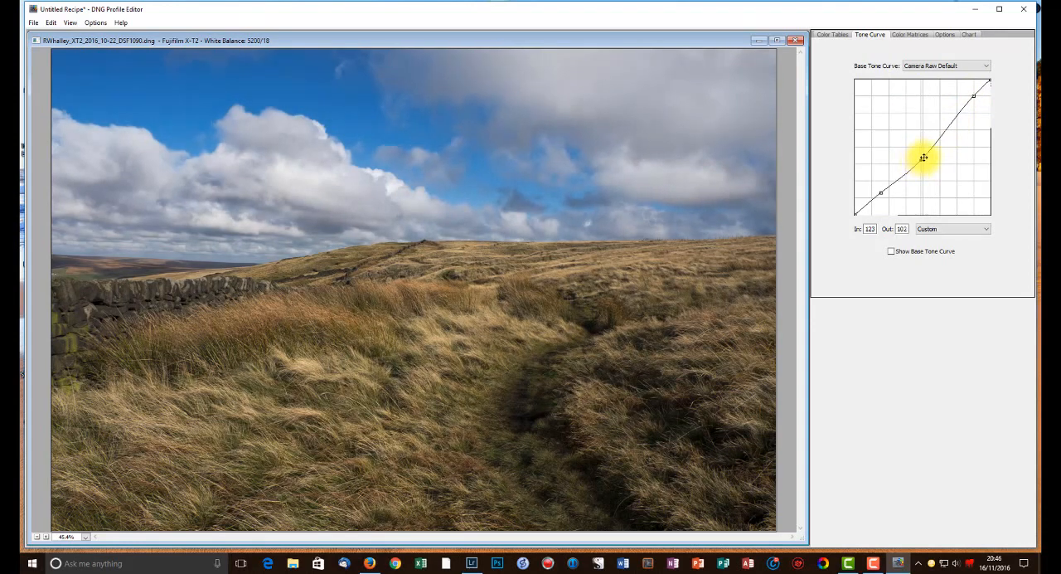
left_click_drag(923, 158, 923, 153)
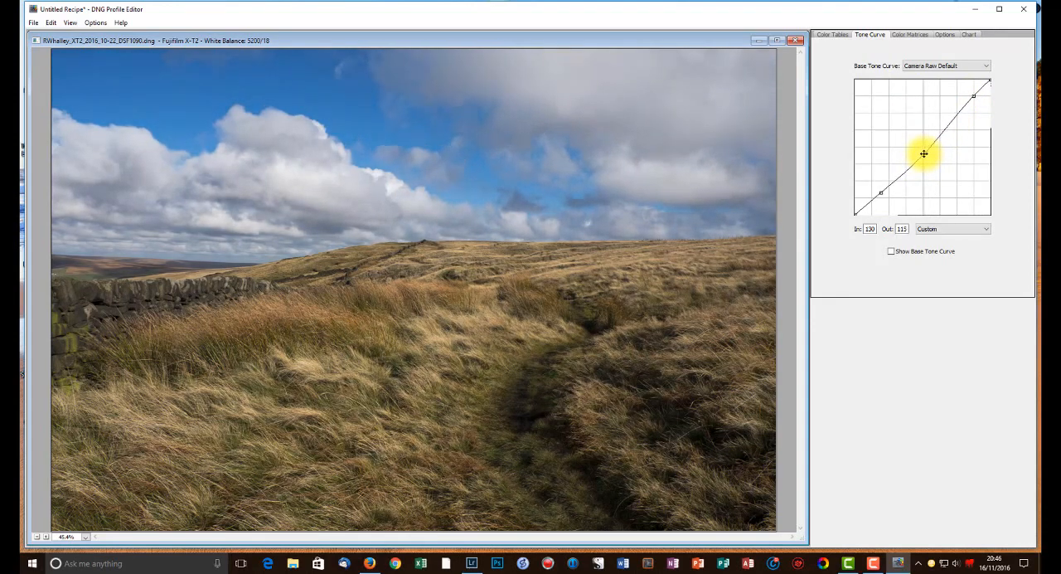
left_click_drag(923, 154, 963, 104)
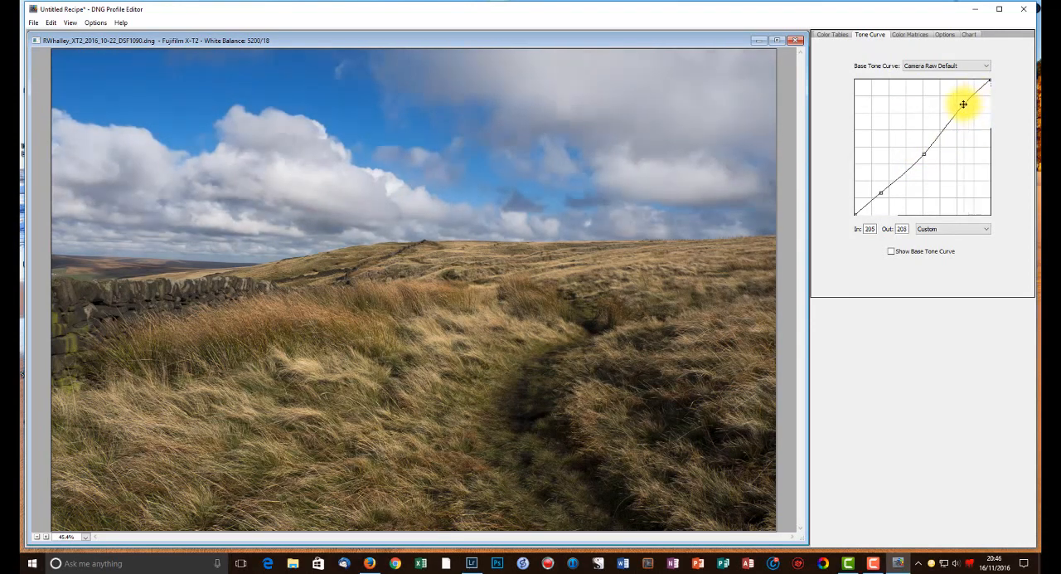
left_click_drag(964, 105, 890, 180)
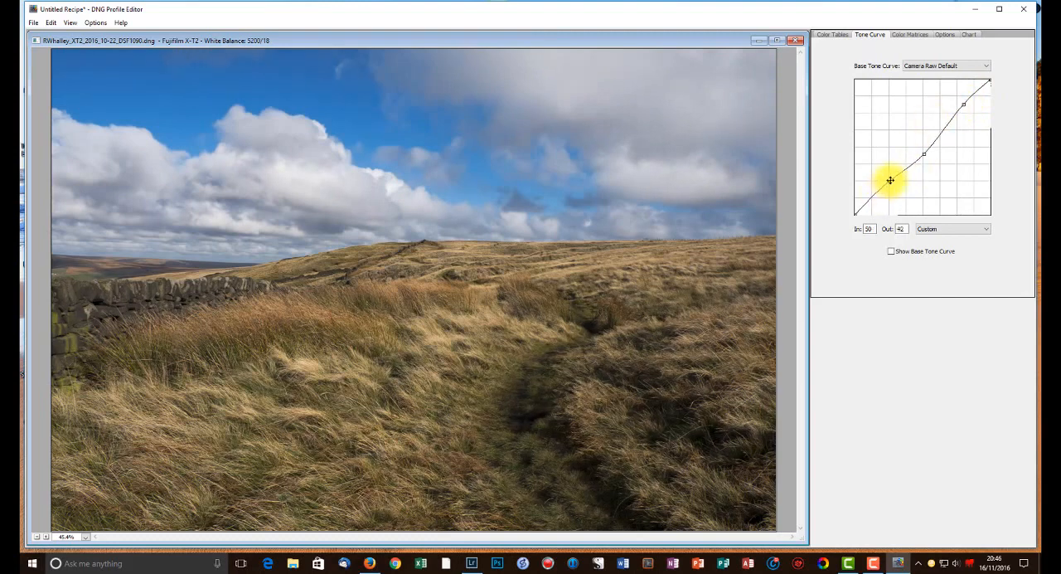
left_click_drag(891, 180, 889, 185)
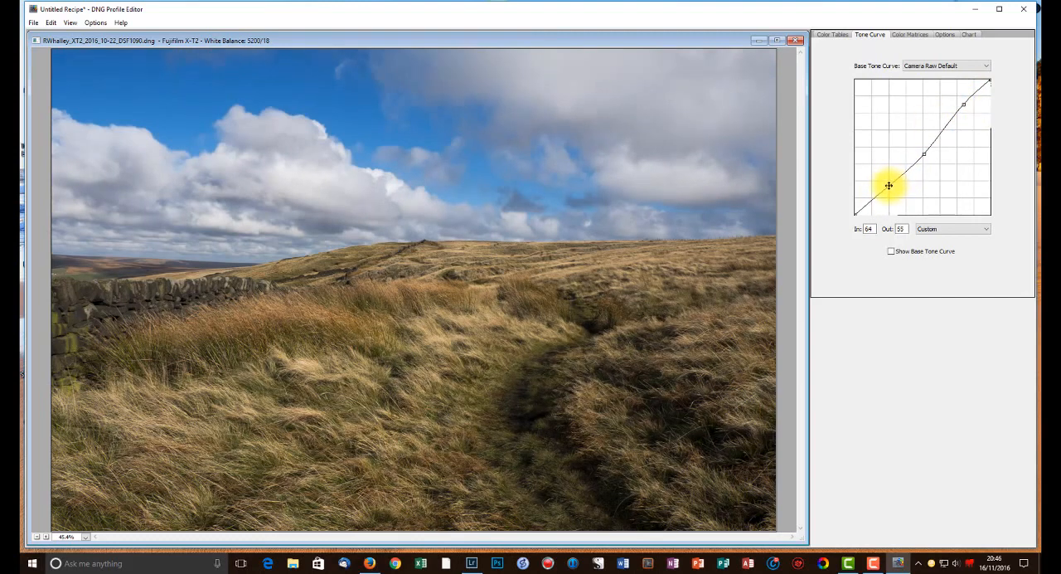
Step: Refine the curve into a gentle S-curve, settling the shadow point near 66/59
left_click_drag(889, 185, 928, 149)
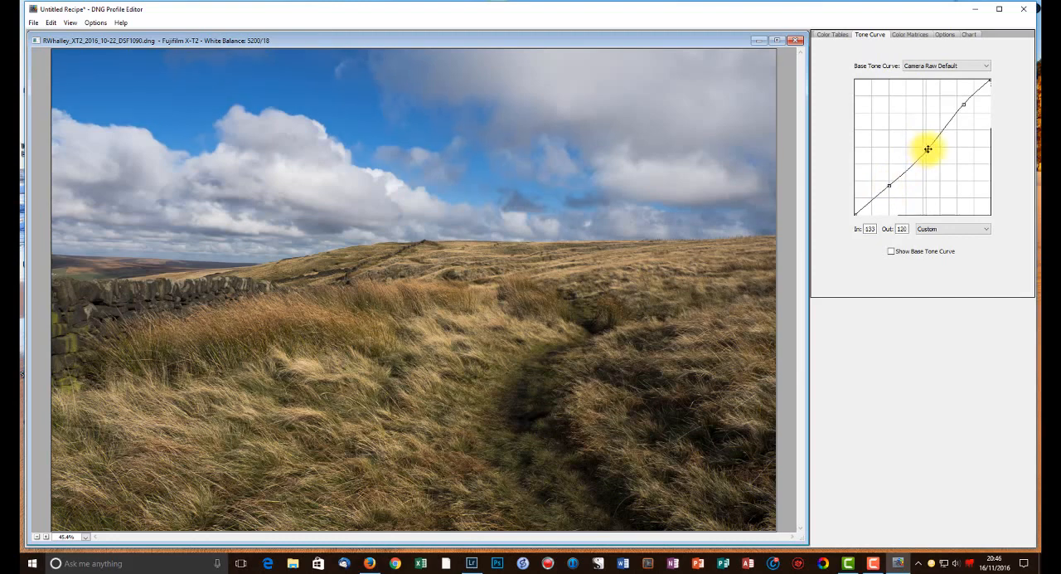
left_click_drag(928, 149, 929, 146)
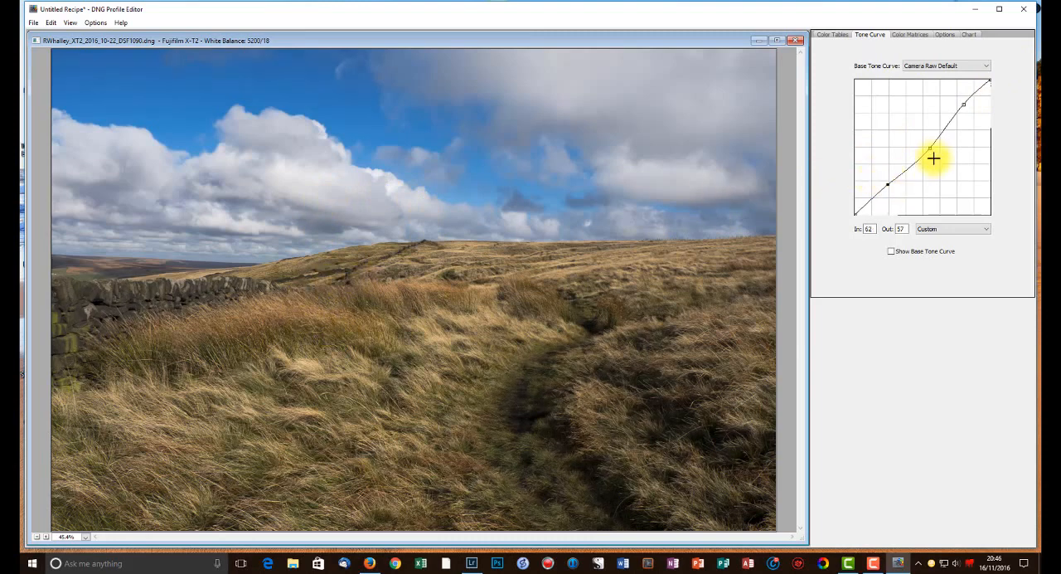
left_click_drag(930, 158, 959, 103)
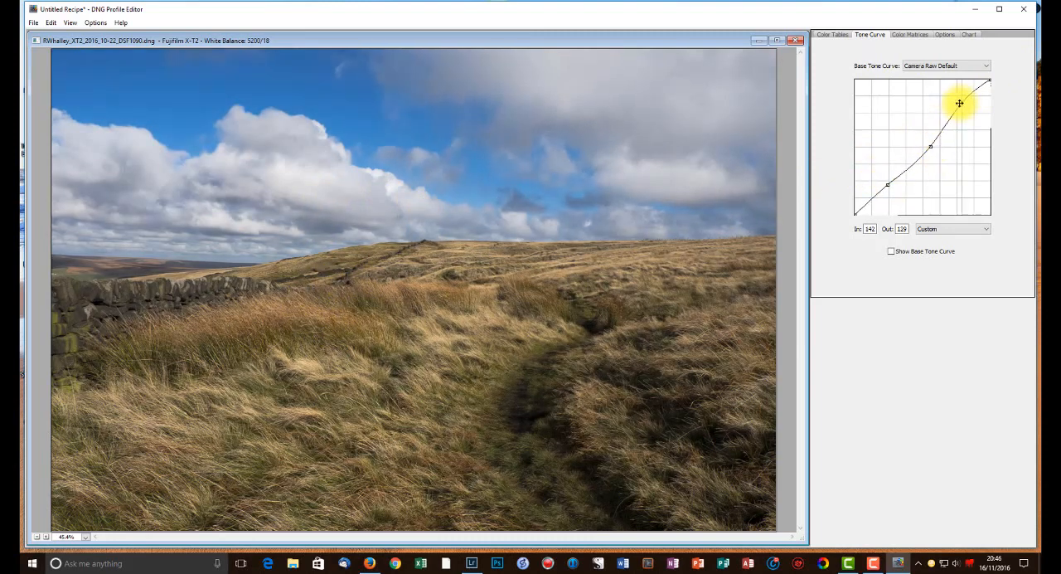
left_click_drag(959, 103, 931, 147)
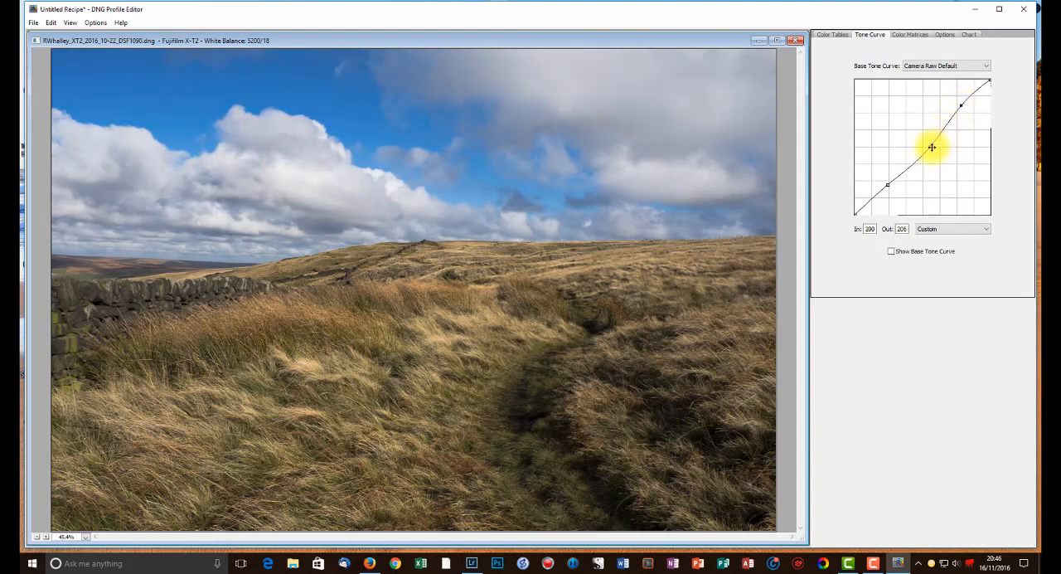
left_click_drag(932, 147, 891, 185)
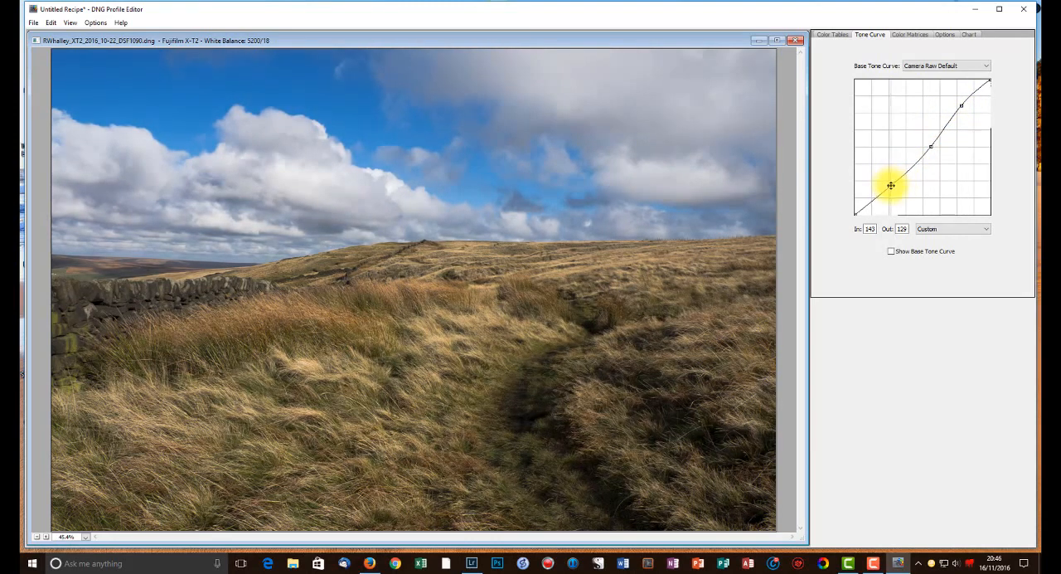
left_click_drag(891, 186, 888, 184)
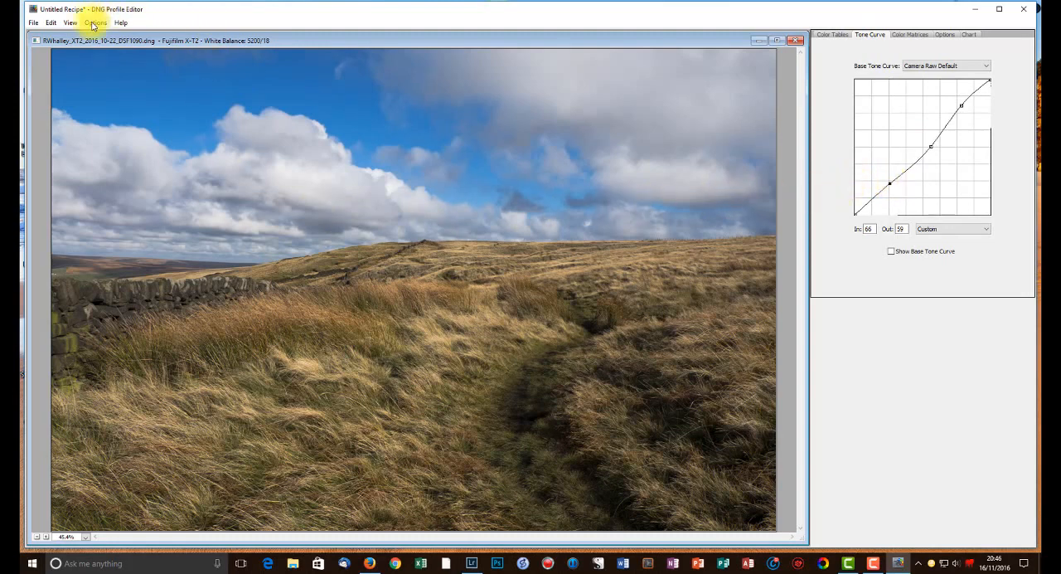
left_click(94, 23)
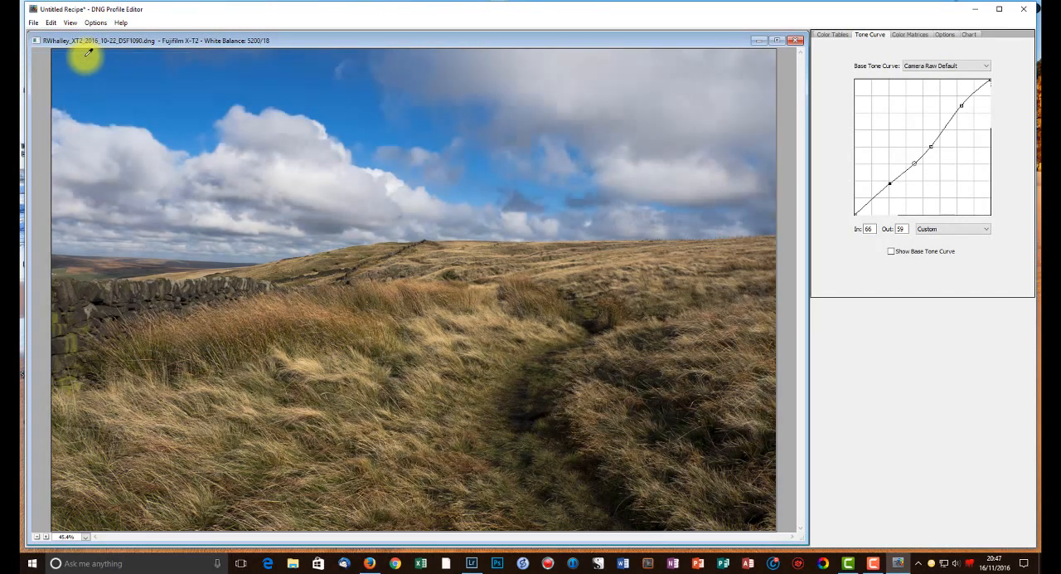
Step: Export the recipe as 'Fujifilm X-T2 Robins Demo.dcp' into CameraProfiles
left_click(33, 23)
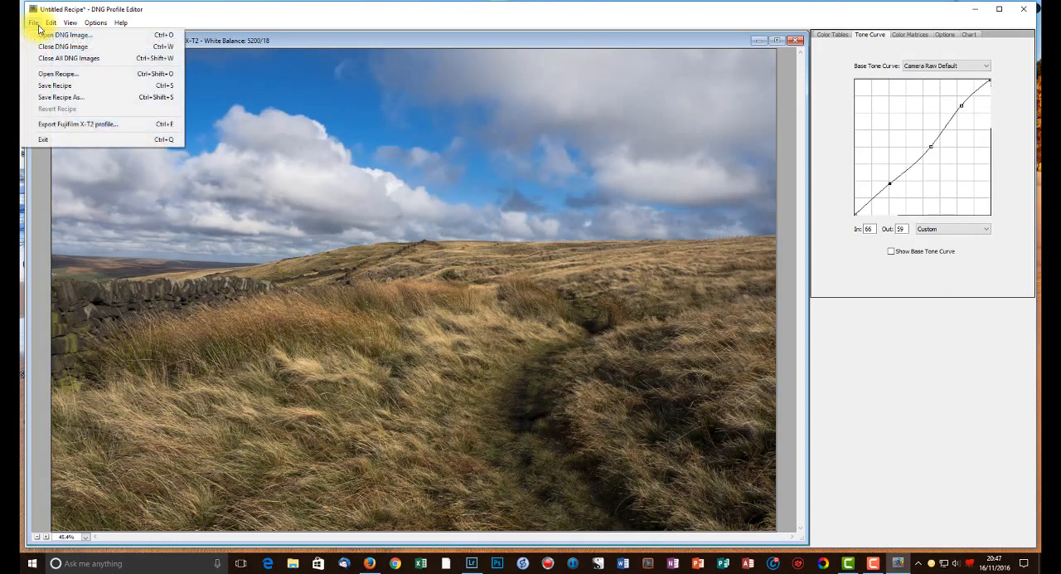
mouse_move(83, 97)
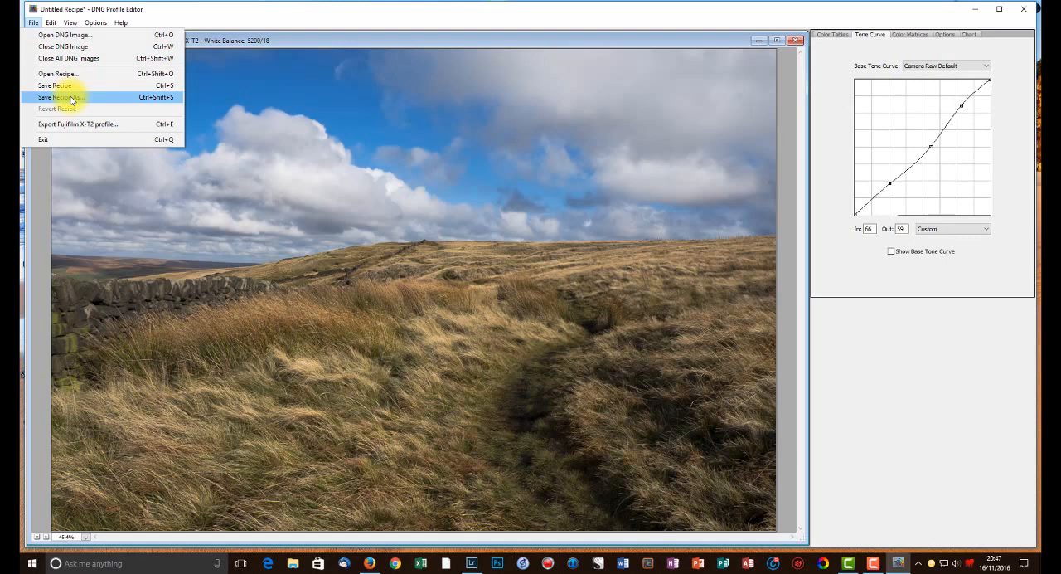
mouse_move(43, 138)
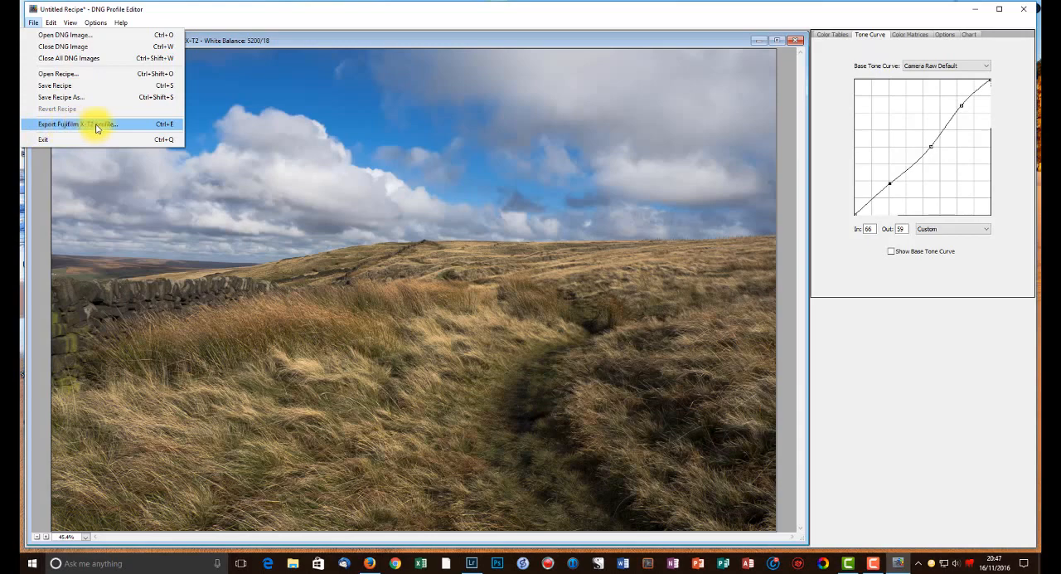
left_click(74, 124)
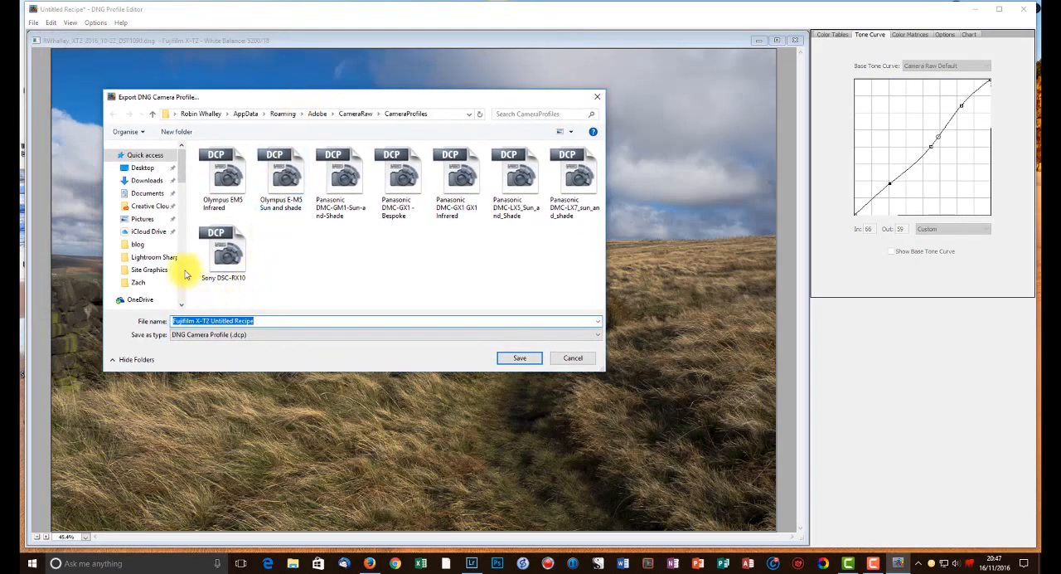
mouse_move(231, 356)
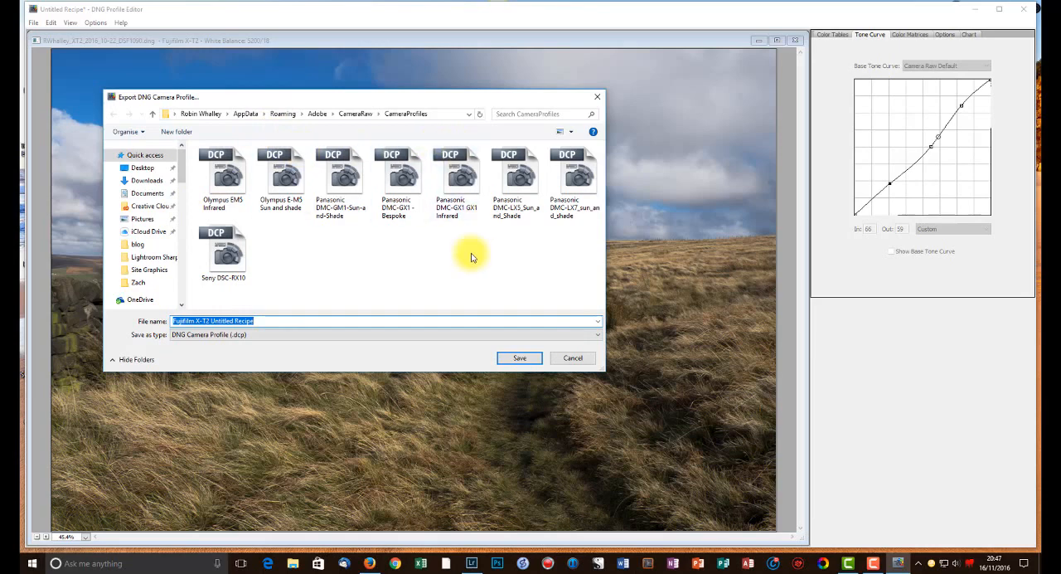
mouse_move(361, 266)
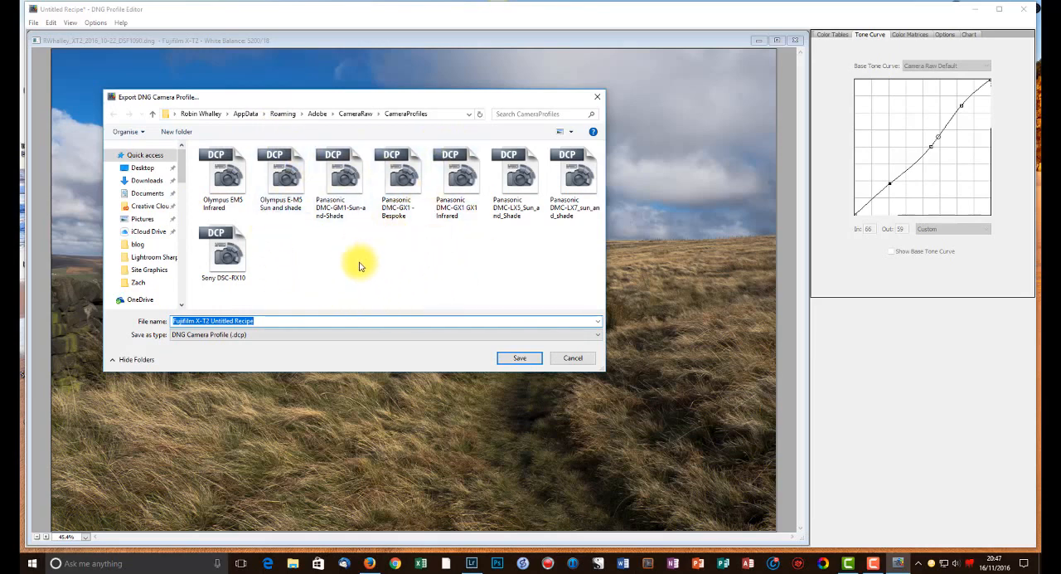
mouse_move(331, 105)
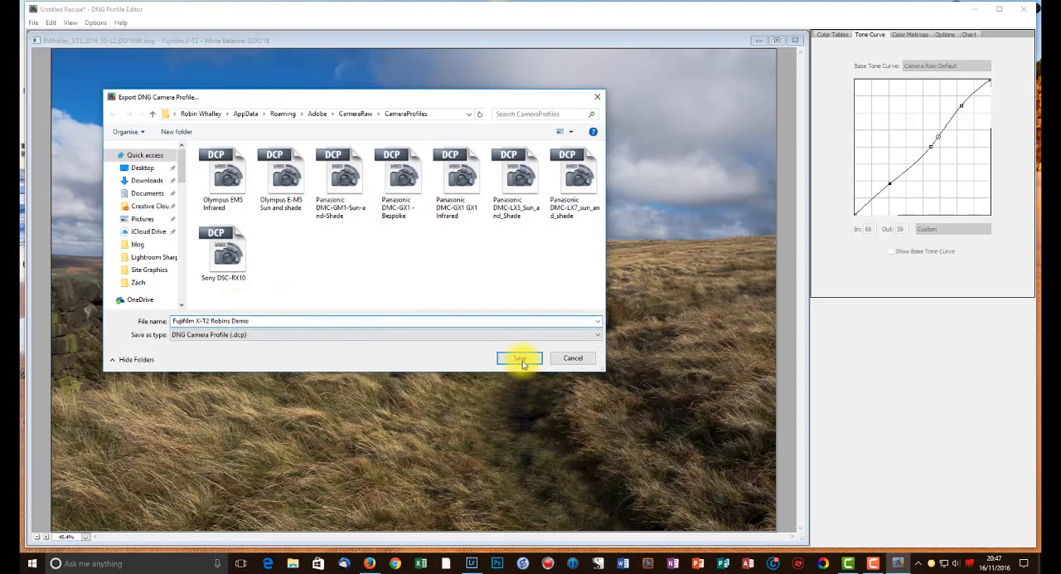
left_click(518, 358)
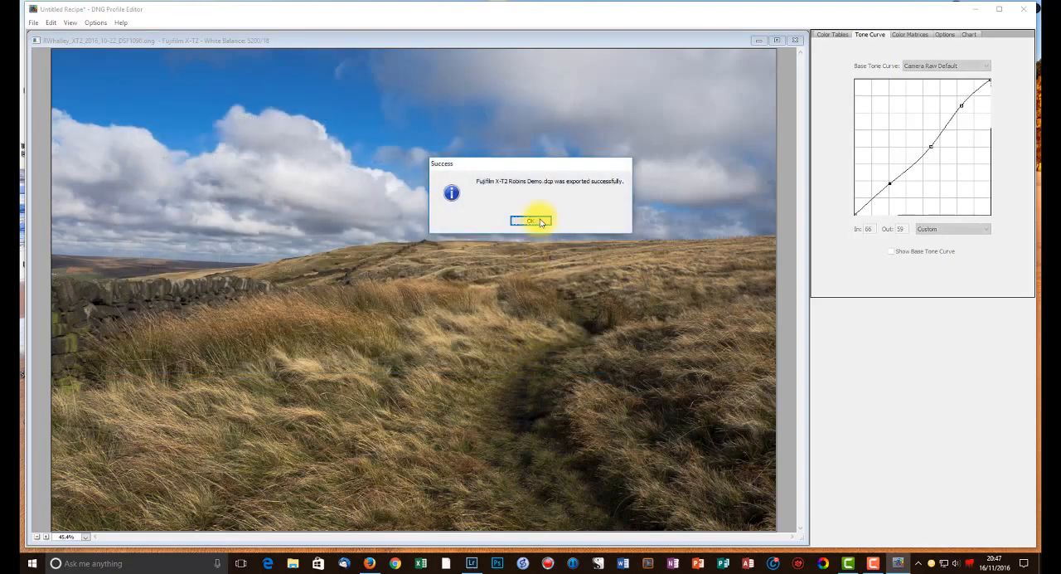
left_click(532, 220)
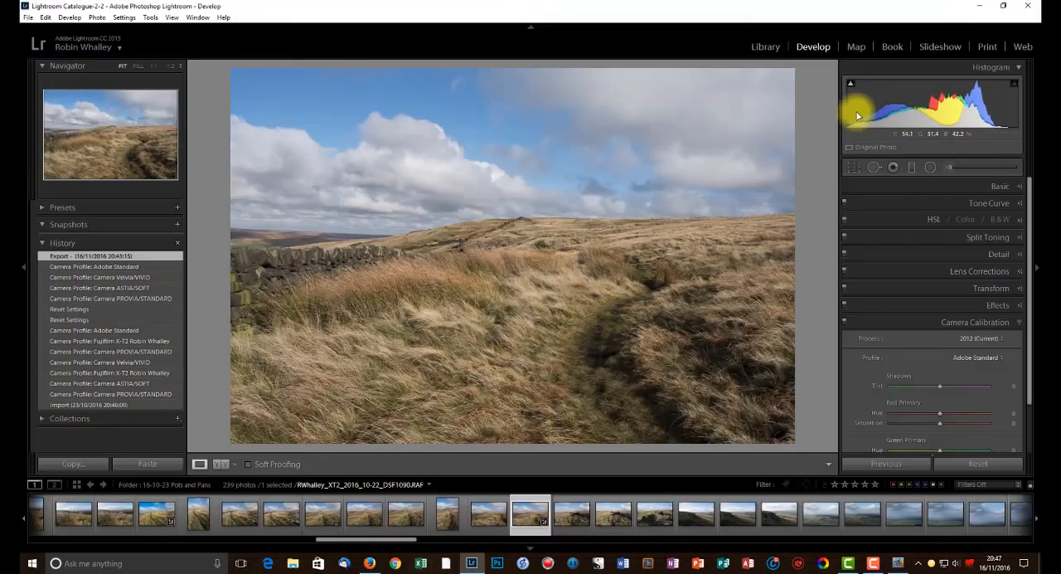
mouse_move(617, 334)
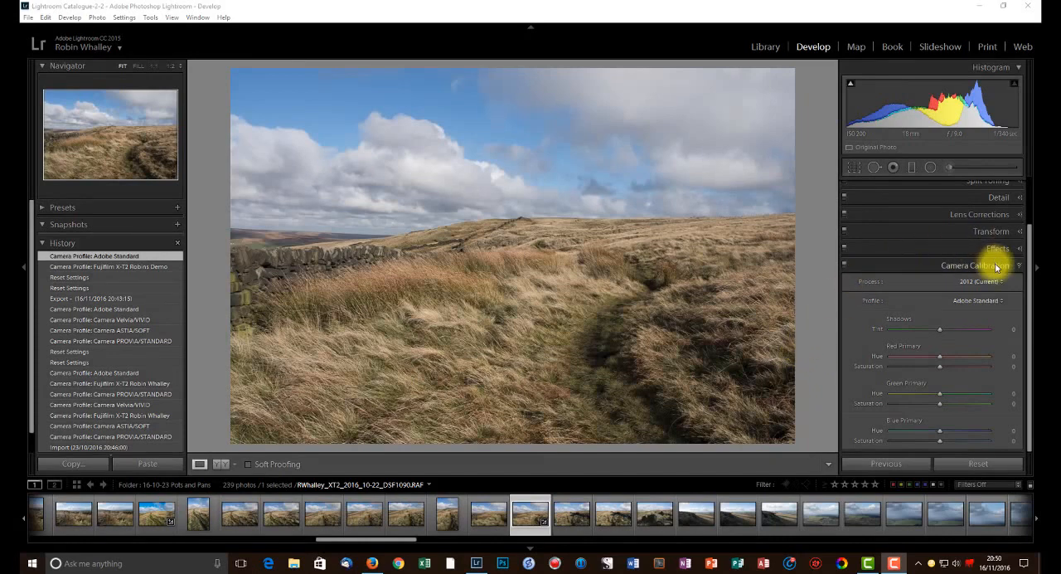
Step: Pick the Fujifilm X-T2 Robins Demo profile in Lightroom's Camera Calibration panel
left_click(978, 300)
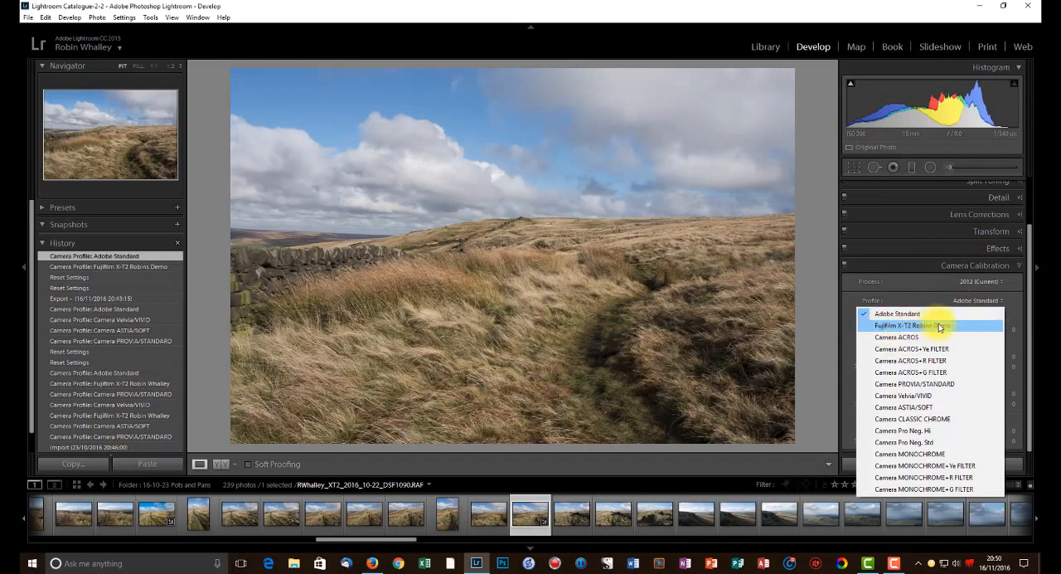
left_click(930, 324)
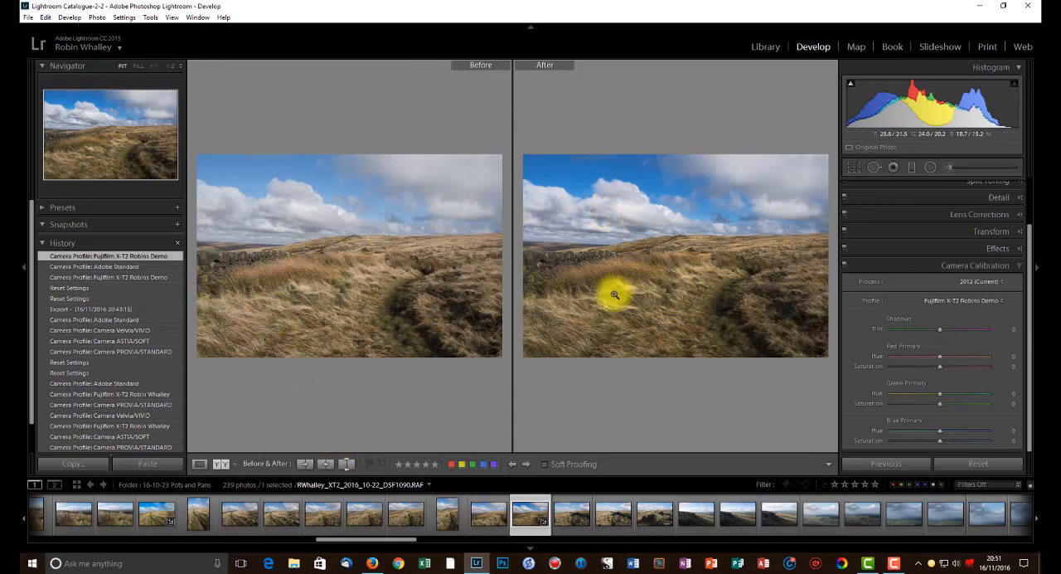
mouse_move(290, 349)
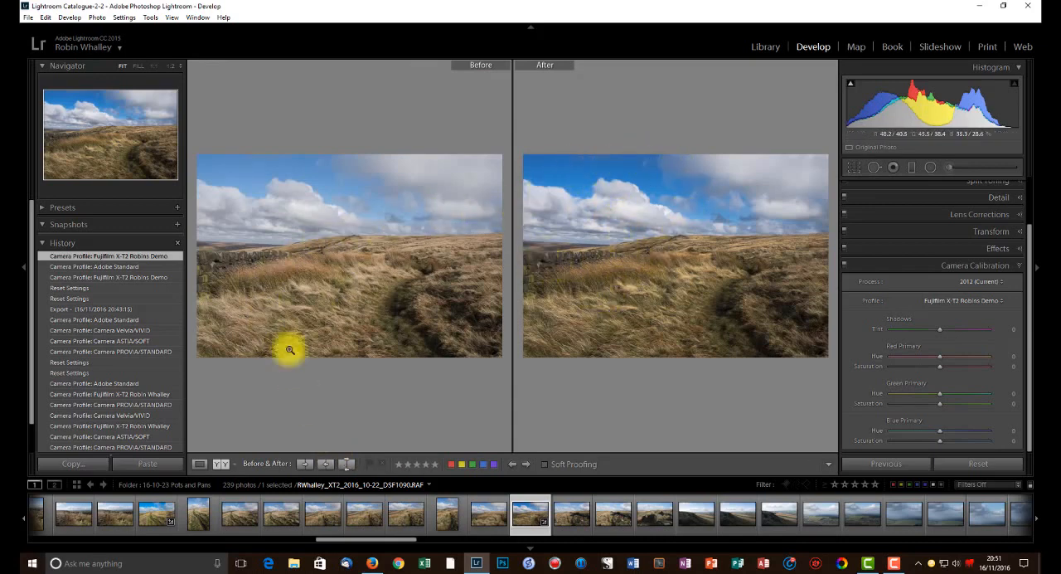
left_click(200, 463)
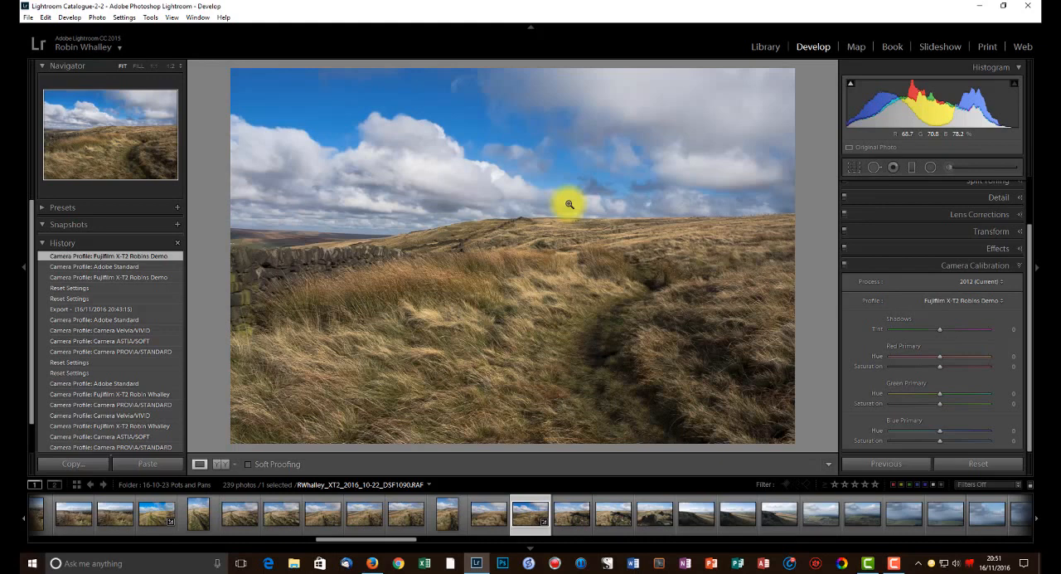
mouse_move(570, 255)
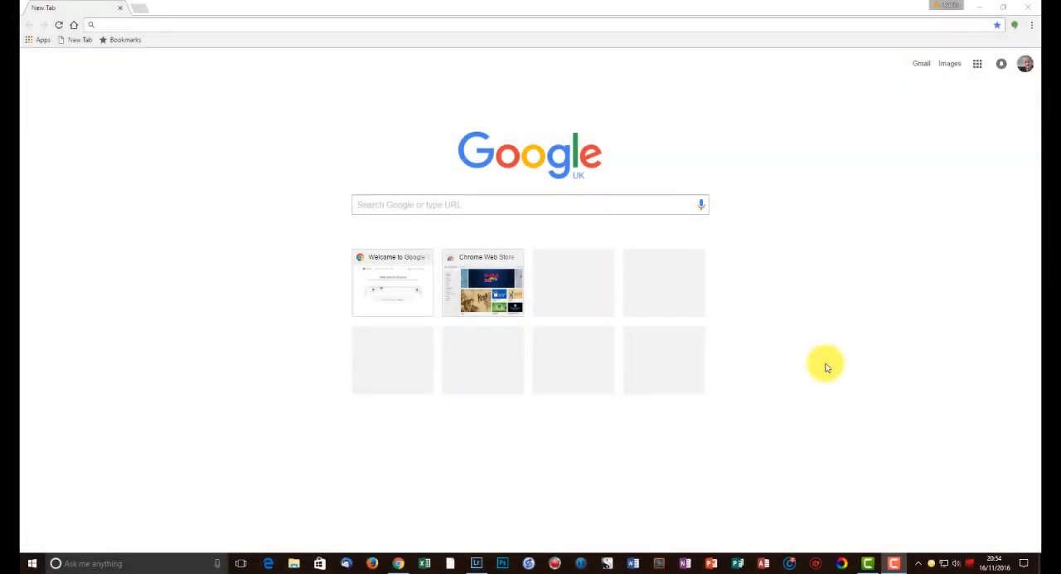
mouse_move(383, 179)
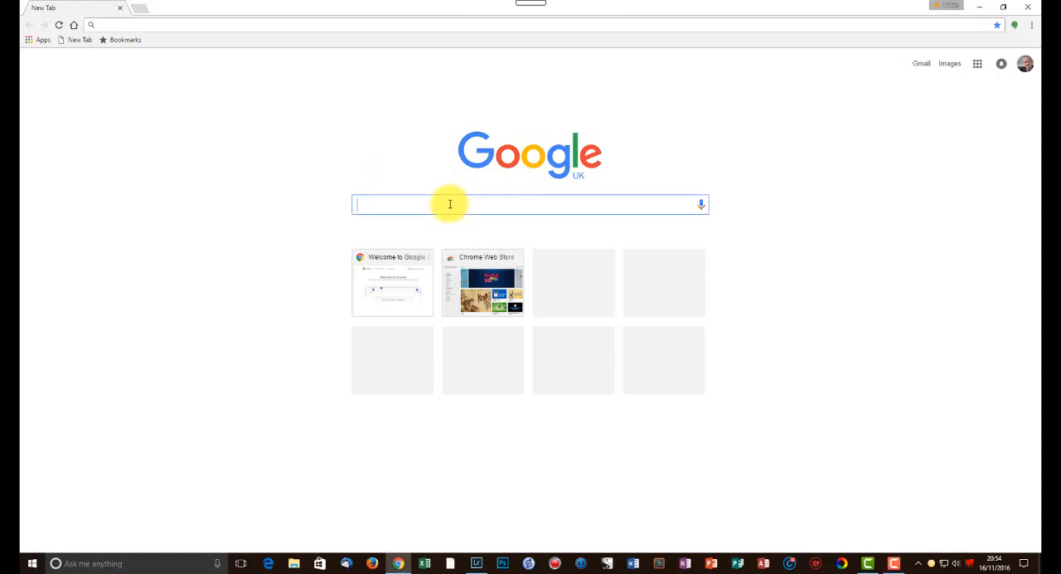
Step: Search Google for 'adobe dng profile editor' and open the Adobe DNG Profile Editor for Windows page
type("adobe dng profile")
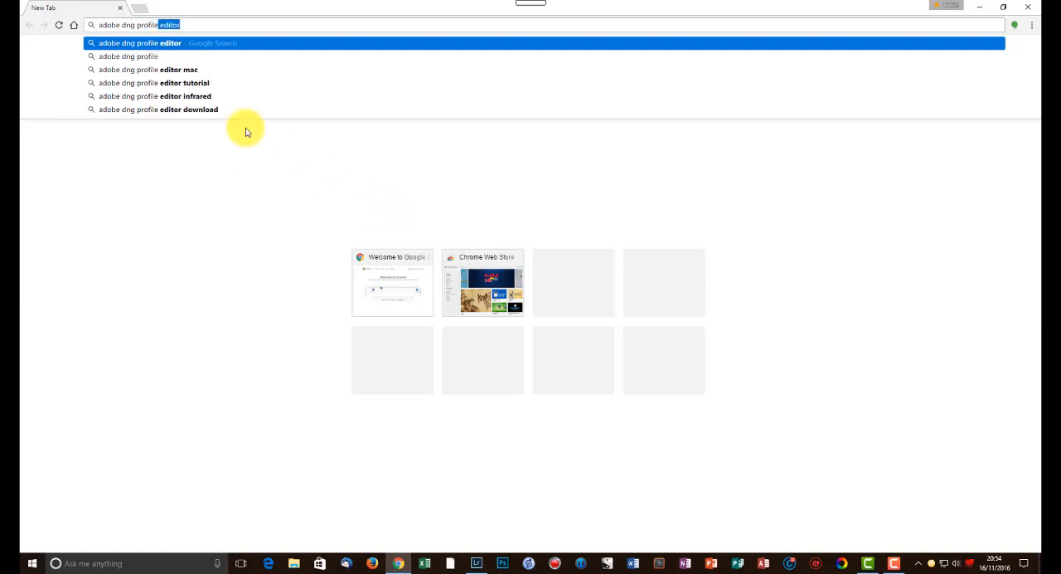
mouse_move(184, 42)
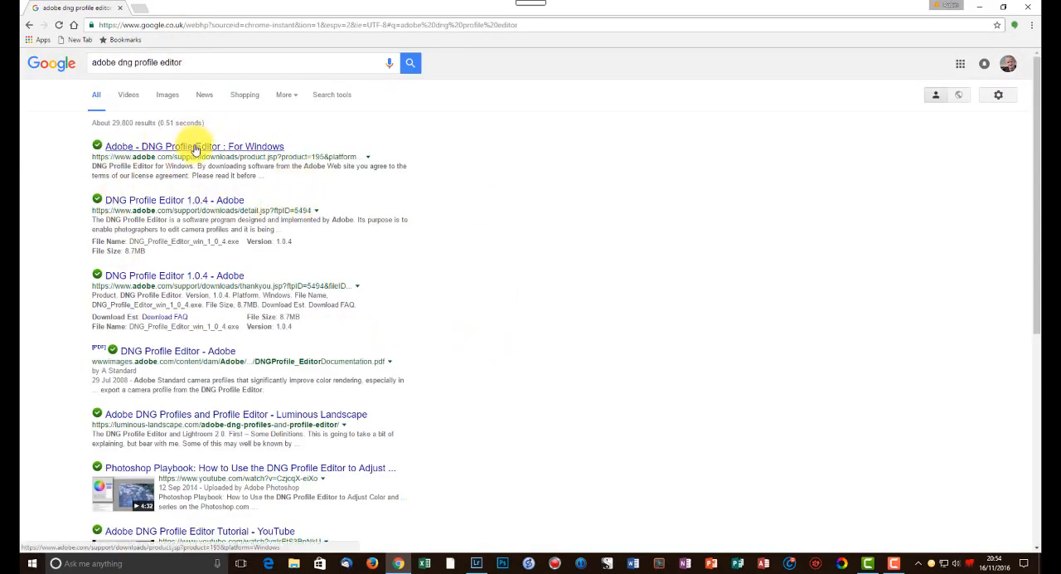
left_click(194, 146)
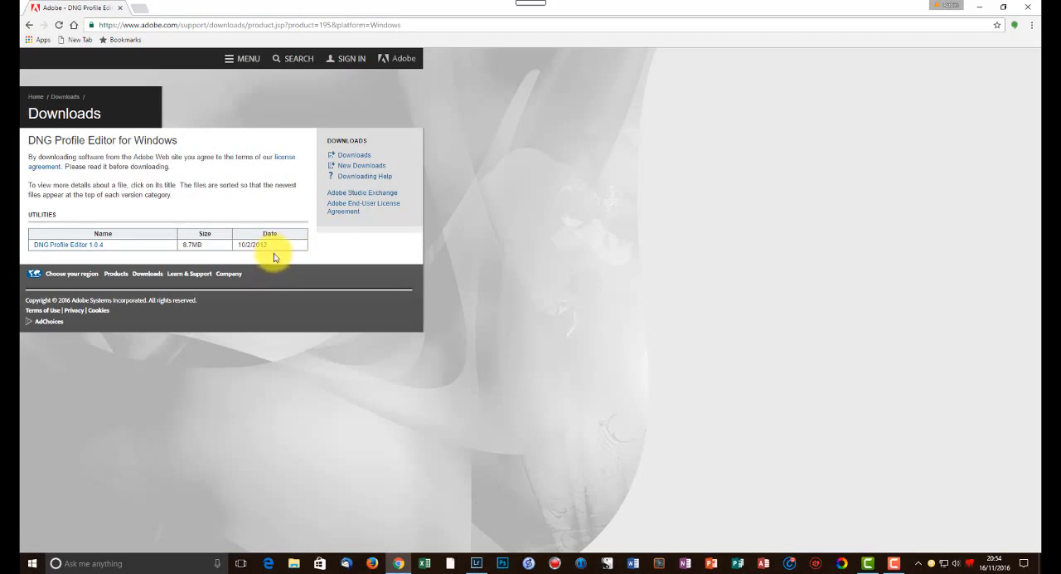
mouse_move(630, 240)
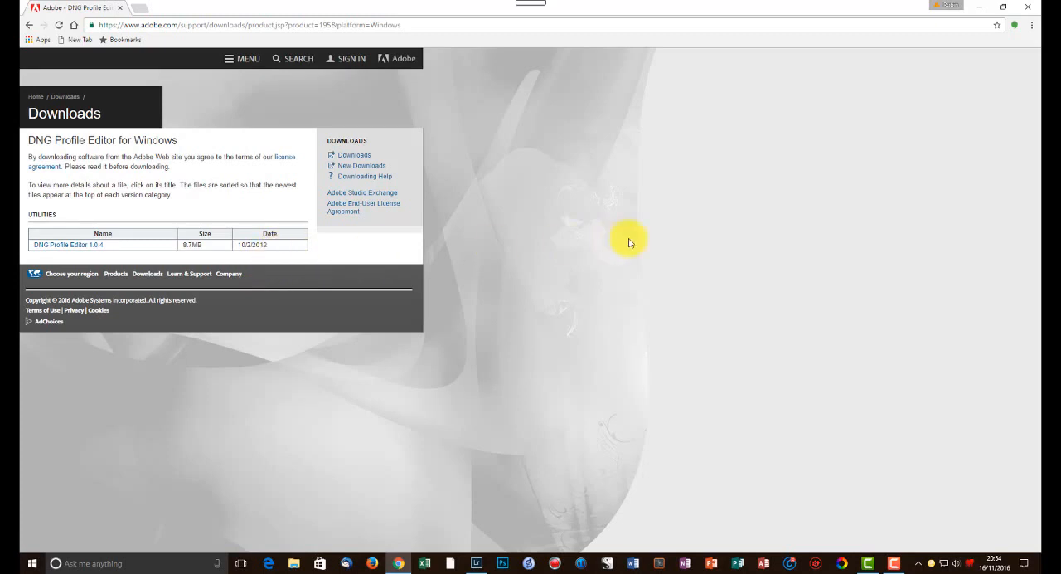